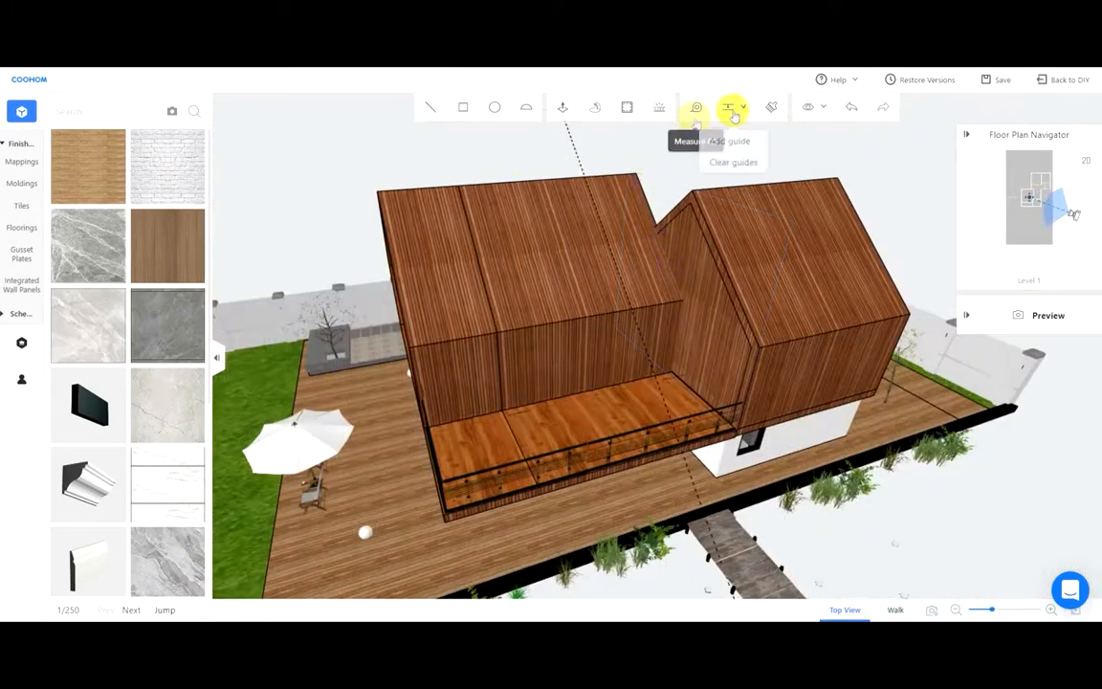
Switch to straight-line drawing and orbit to look down at the front roof slope
click(696, 108)
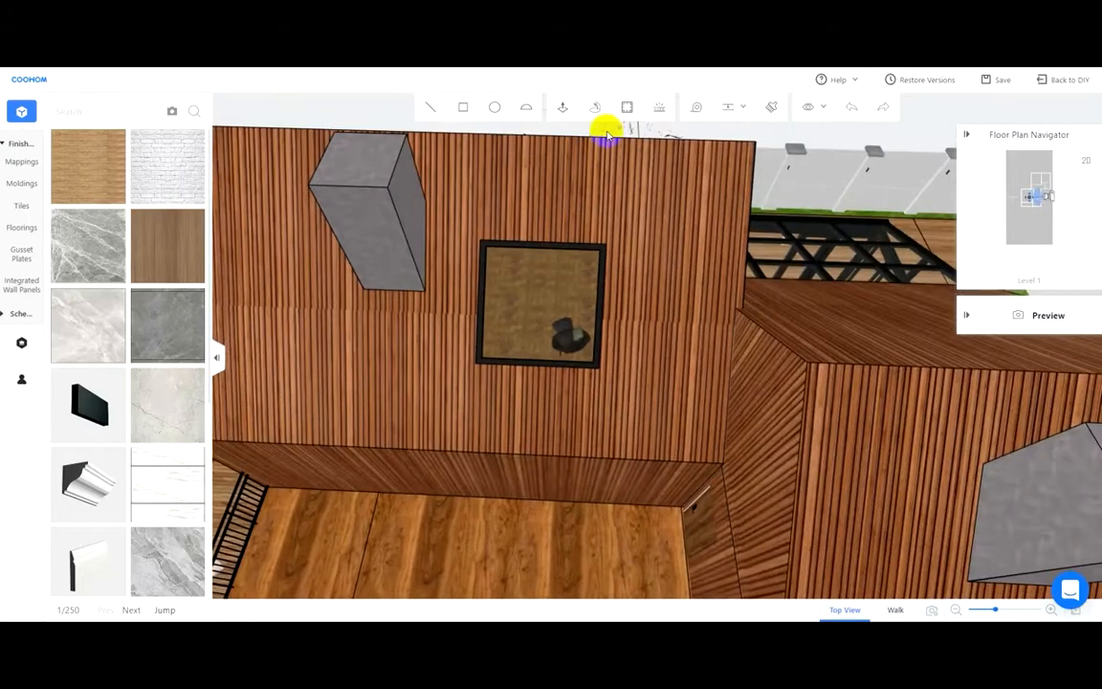
mouse_move(482, 237)
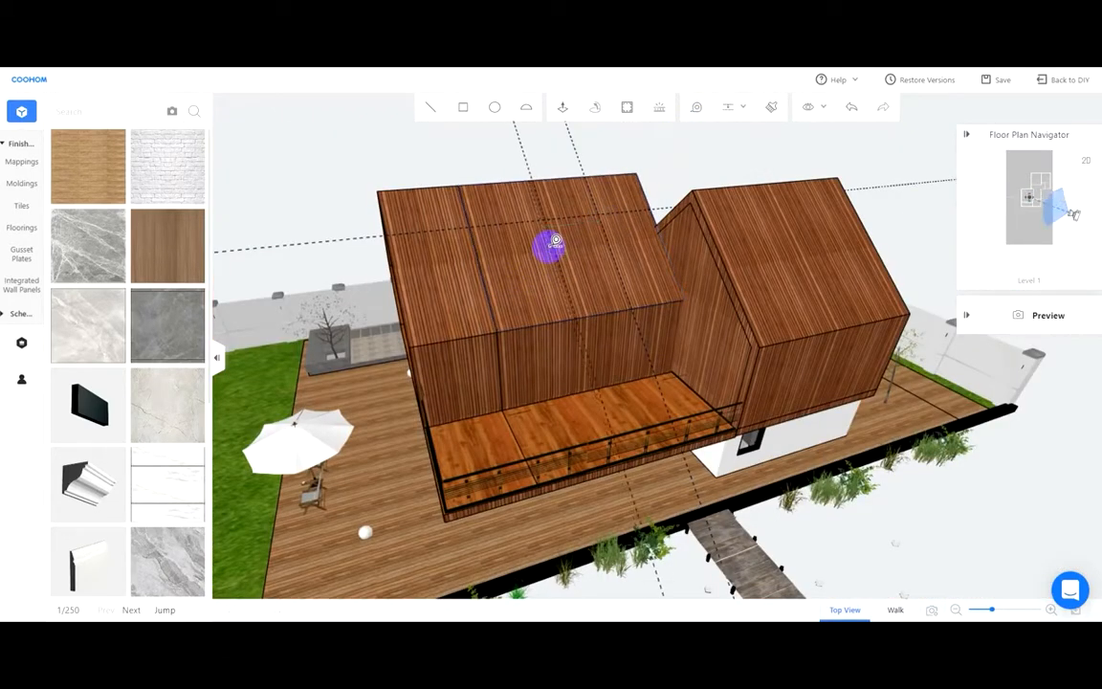
click(555, 241)
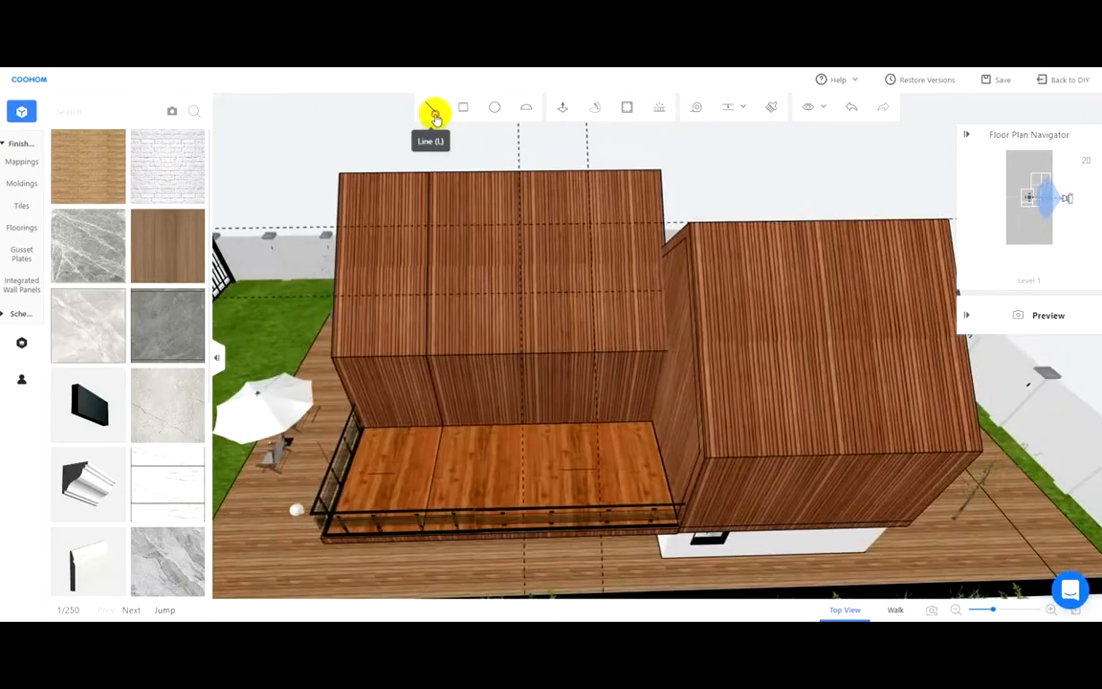
click(432, 107)
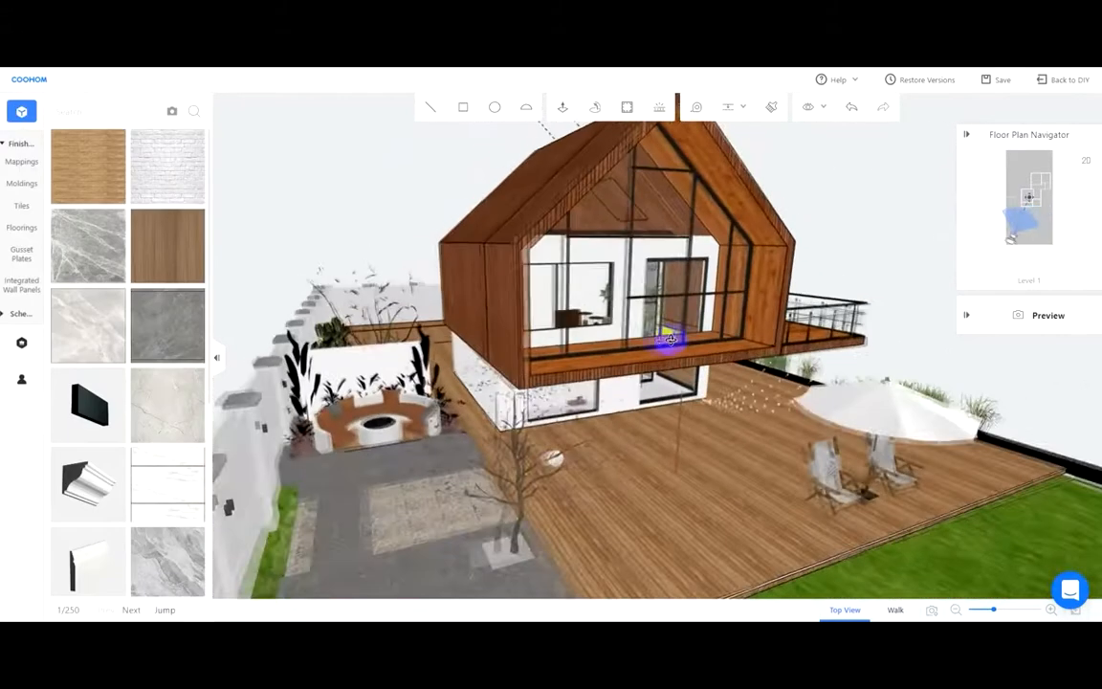
drag(670, 335, 622, 206)
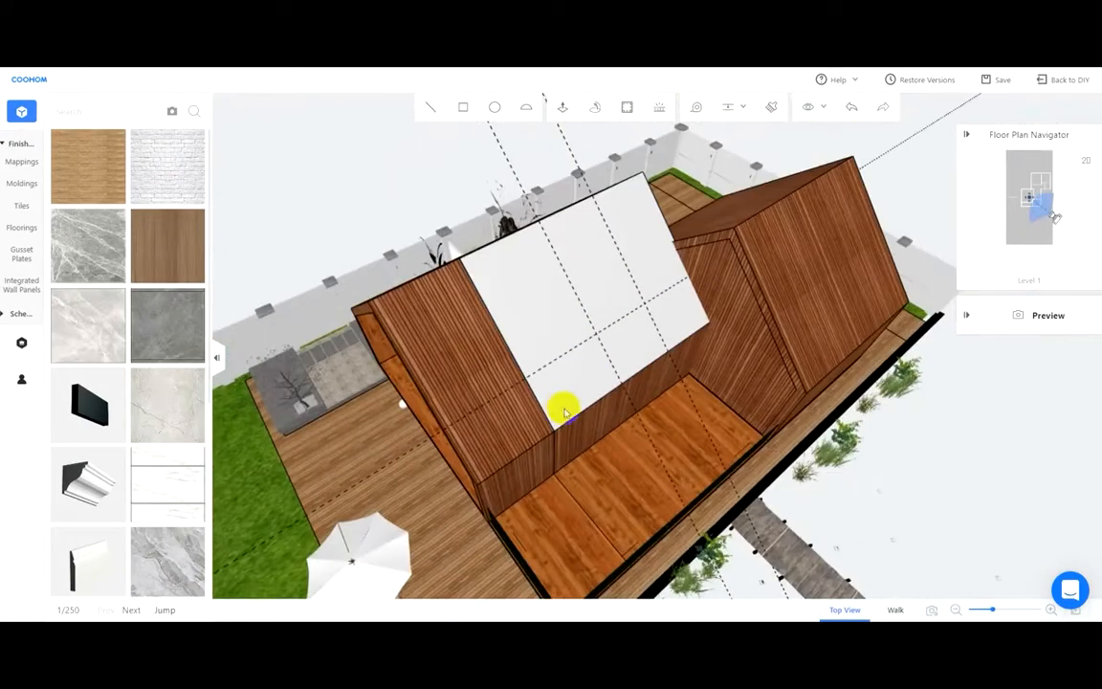
Apply the wood plank cladding to the new white roof face, confirming the material change, and check it from the front
double_click(564, 412)
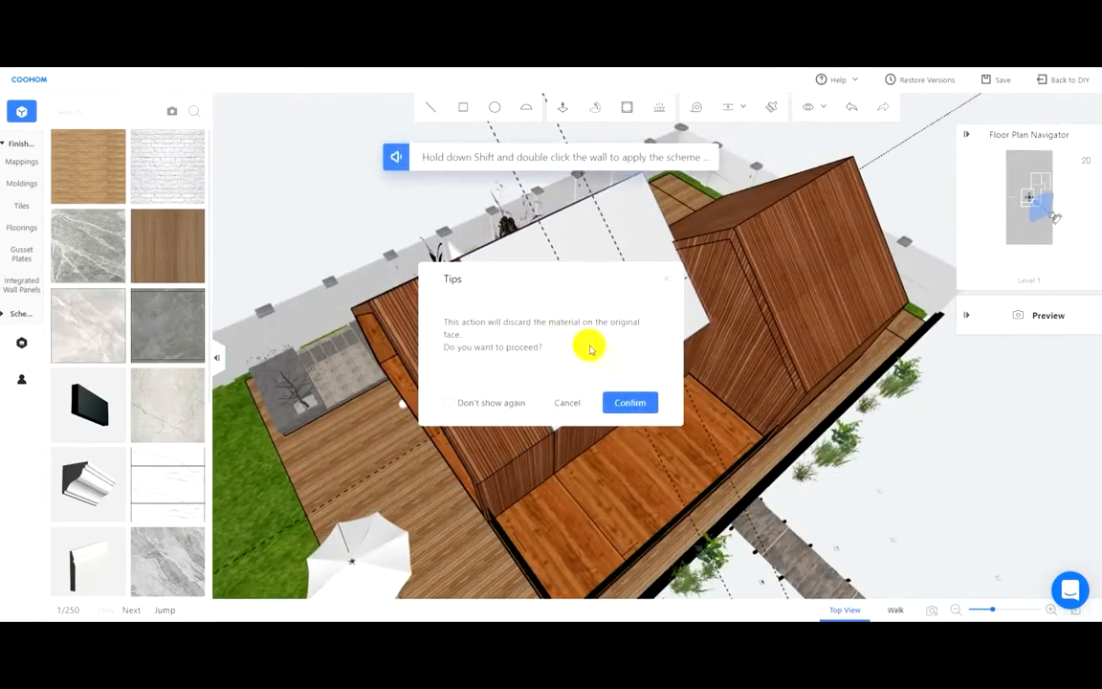
click(630, 402)
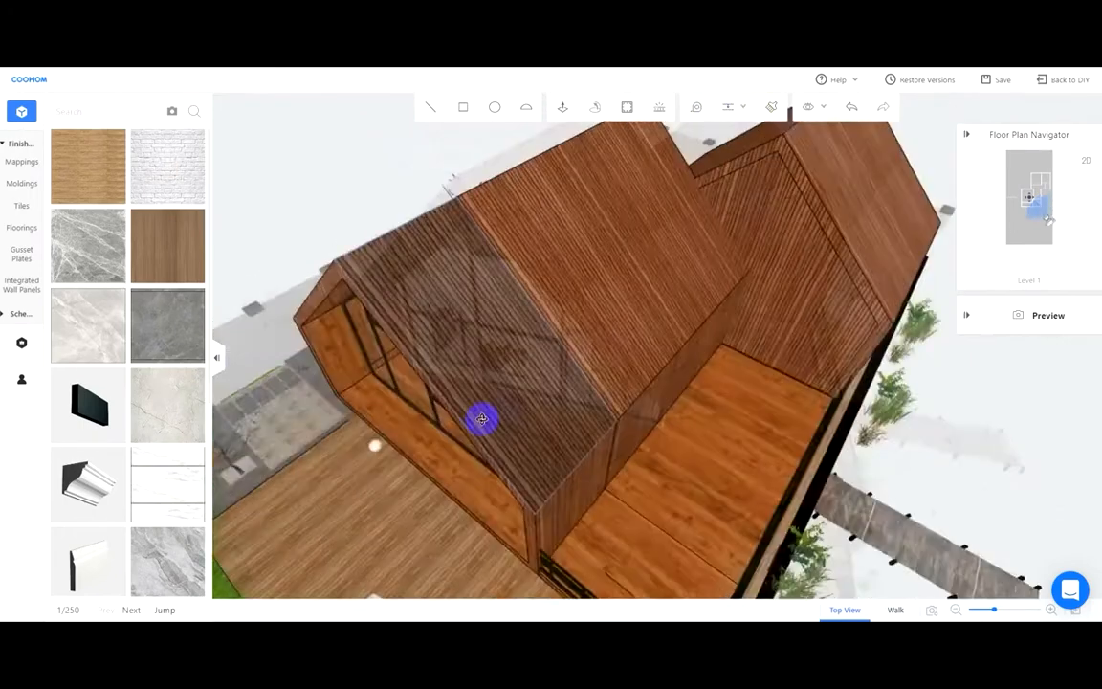
drag(482, 417, 641, 201)
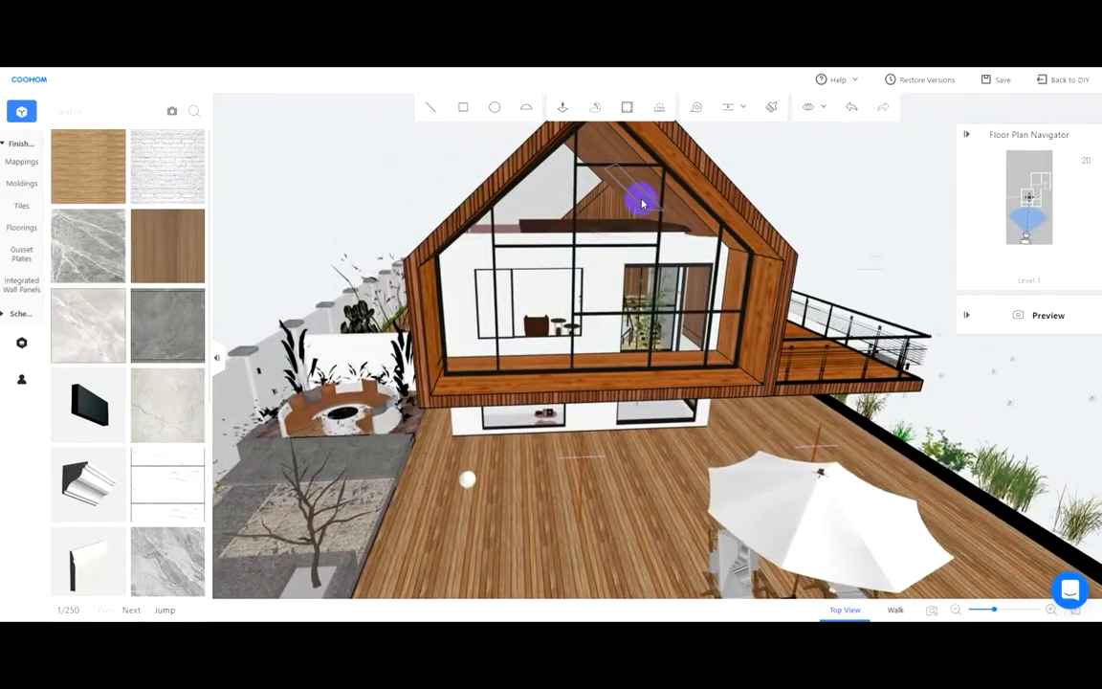
drag(641, 201, 589, 230)
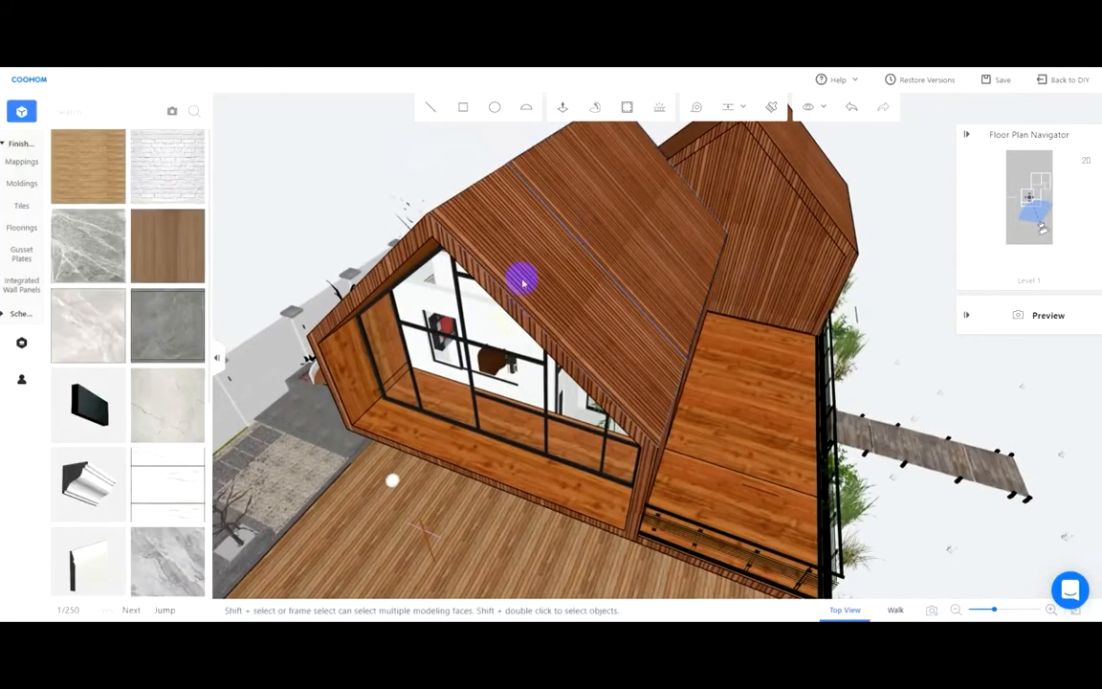
click(524, 280)
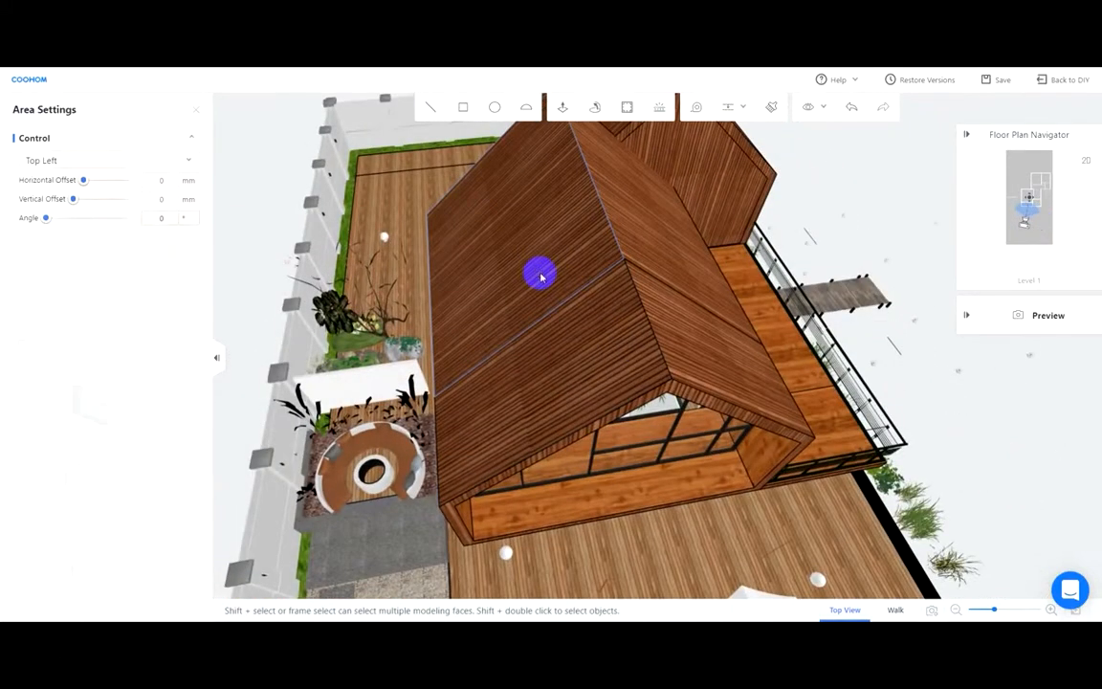
click(21, 111)
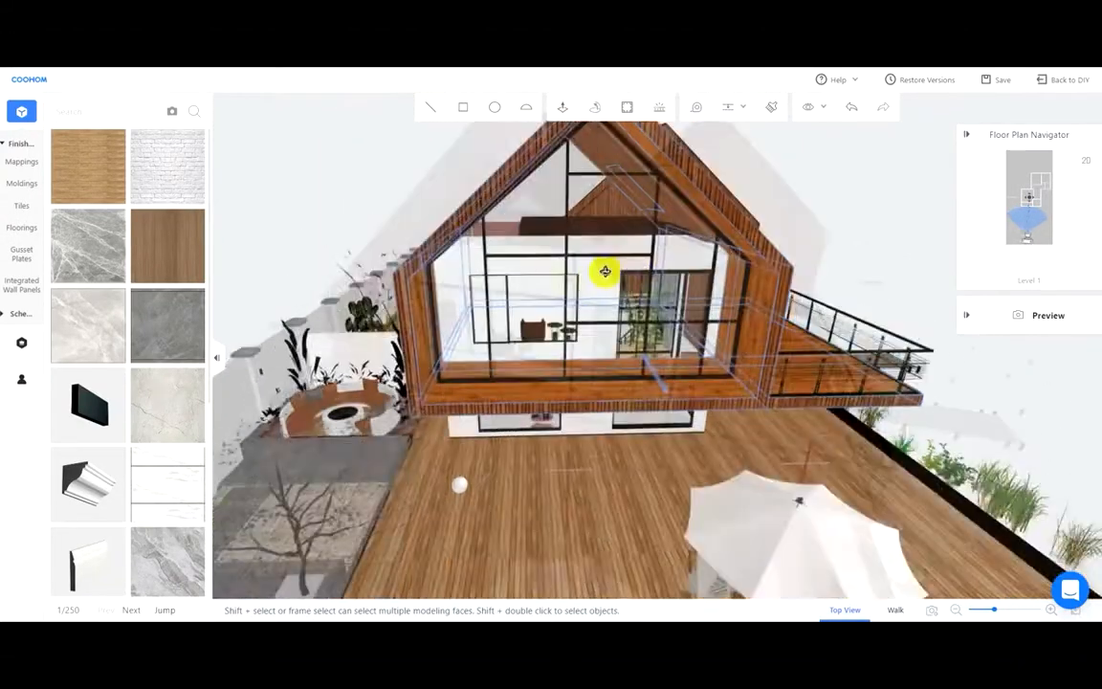
drag(604, 272, 546, 322)
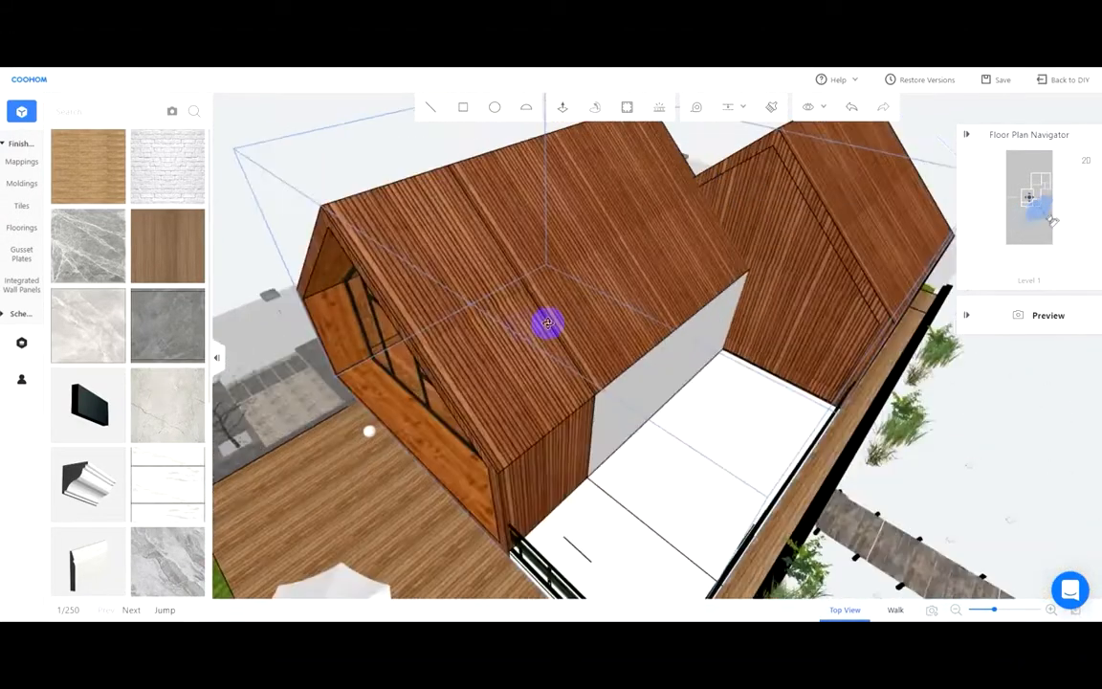
drag(546, 321, 635, 197)
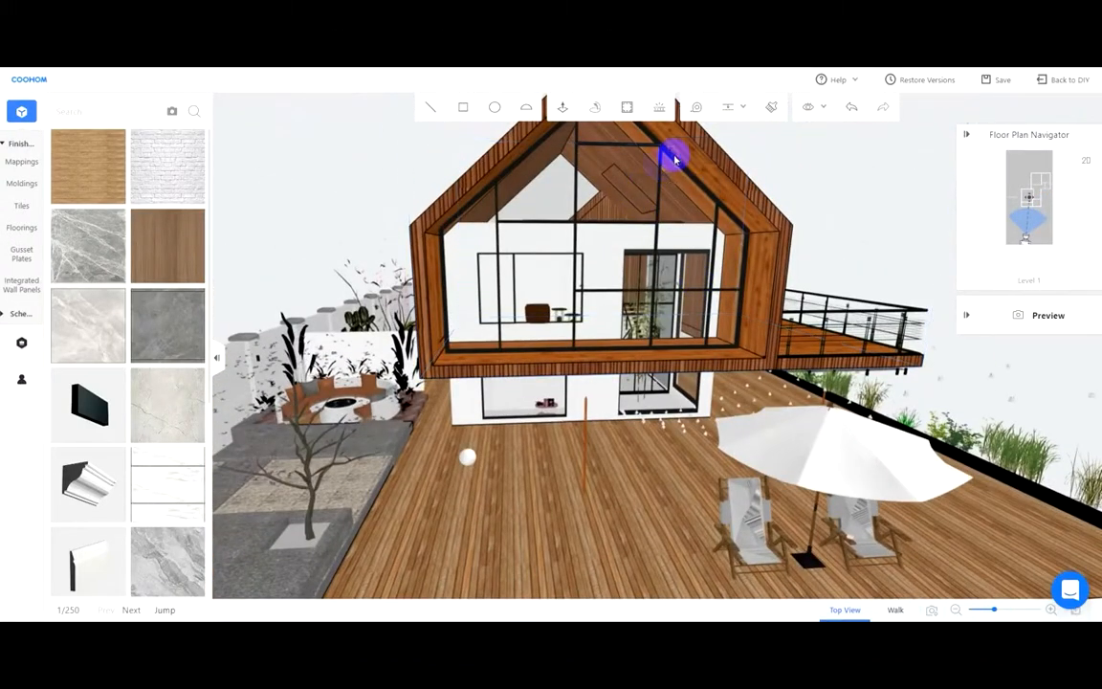
click(562, 108)
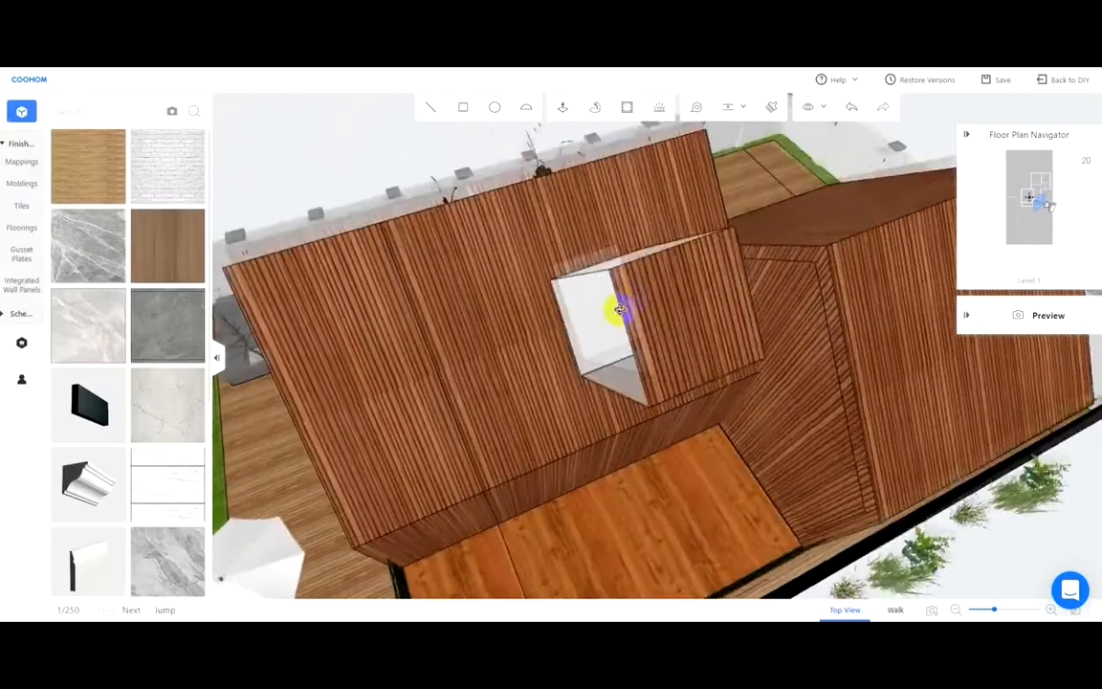
Orbit to the house front to check the square roof opening, then back above it
drag(620, 308, 607, 440)
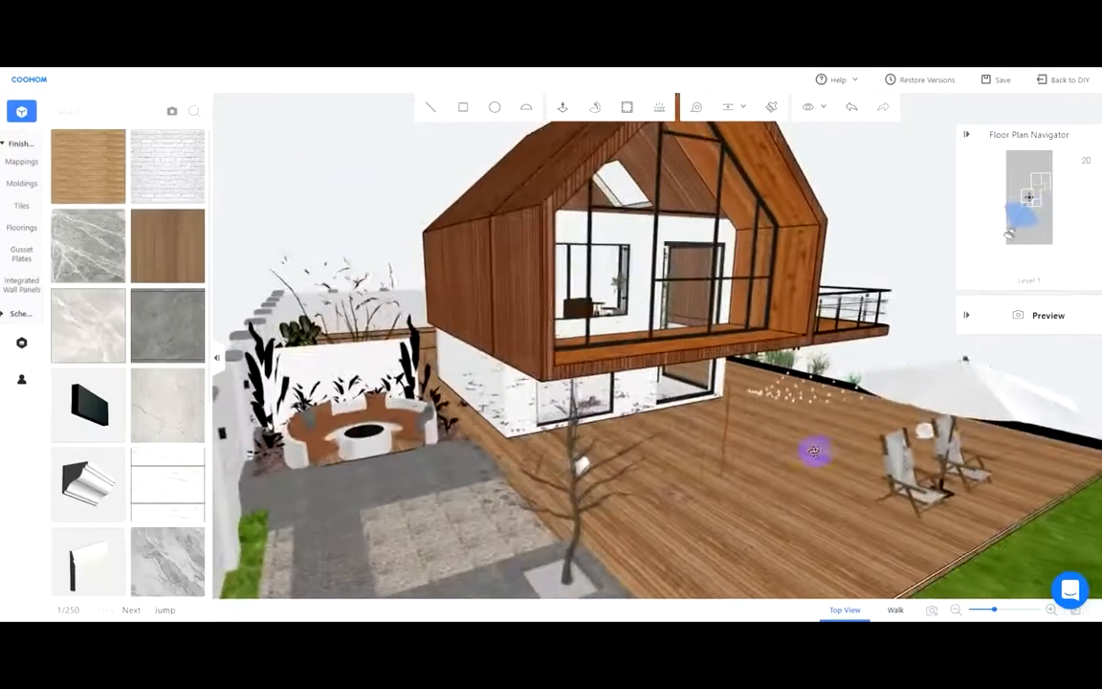
drag(815, 451, 593, 490)
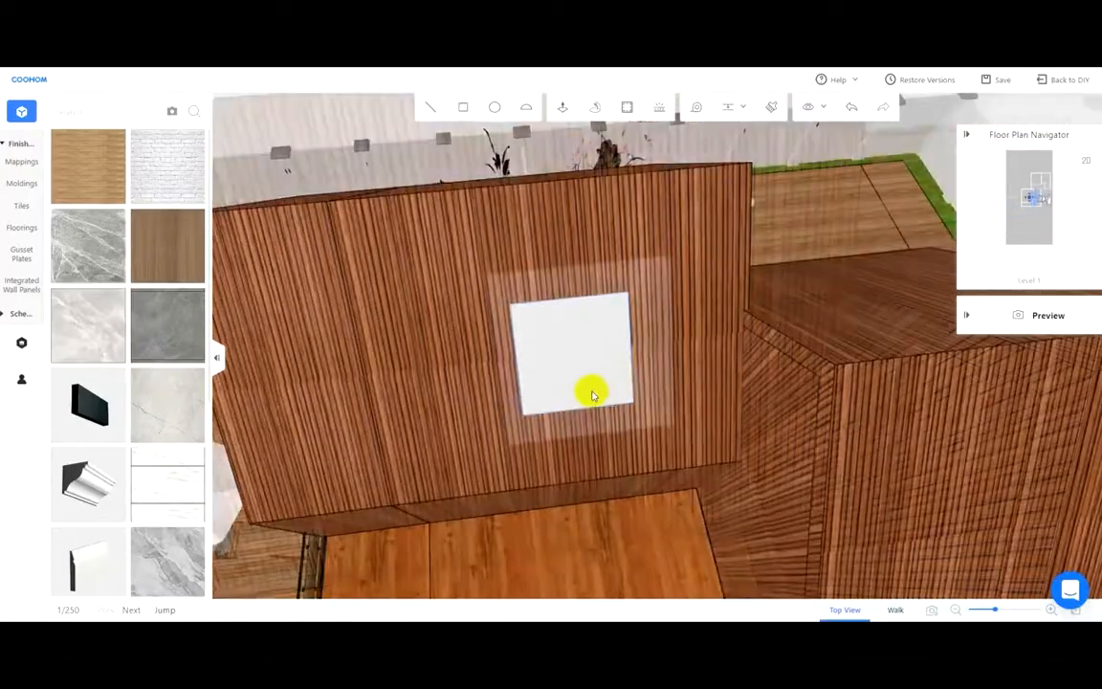
Apply a dark wood material from the Finishes panel to the inner faces of the roof opening
drag(593, 394, 551, 394)
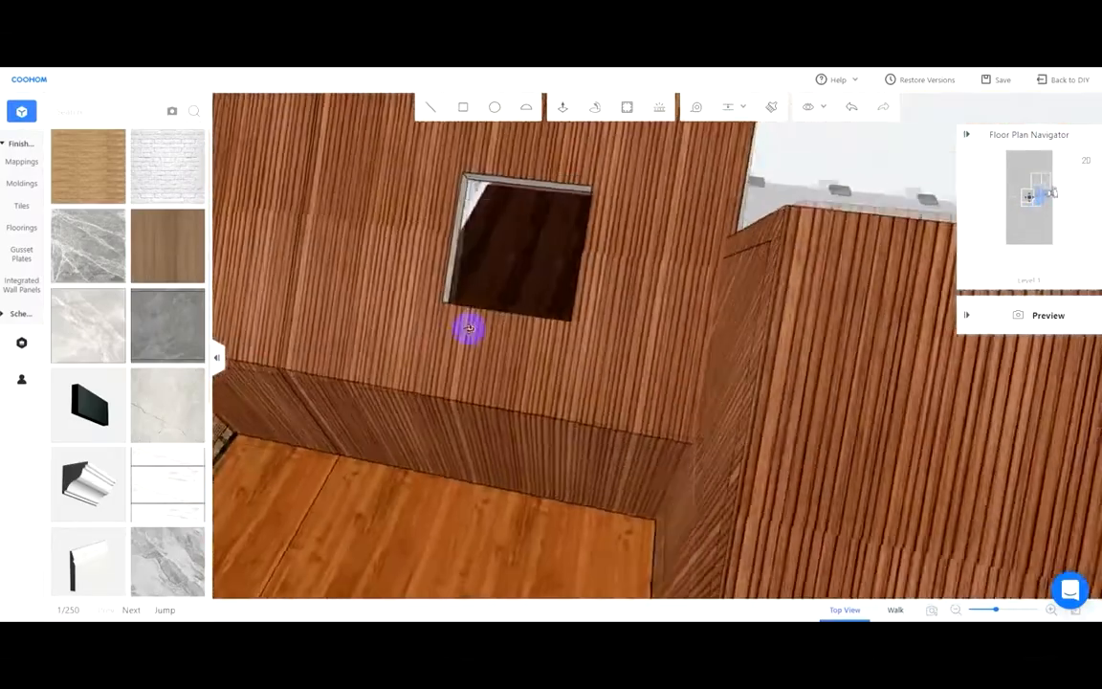
drag(469, 329, 544, 335)
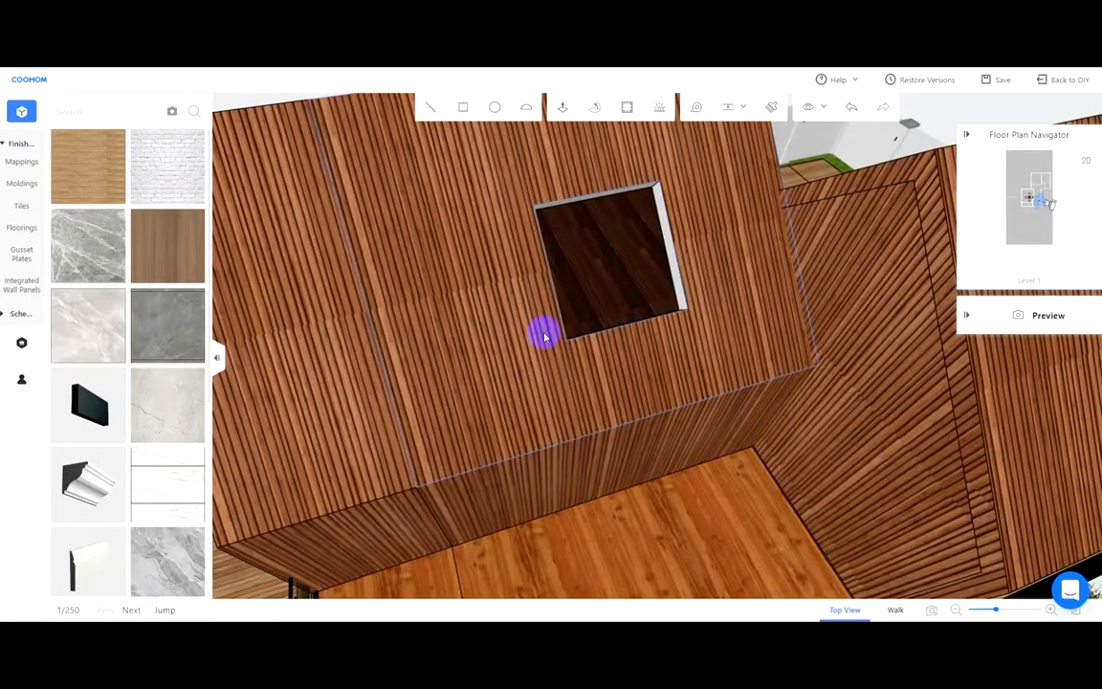
click(1002, 80)
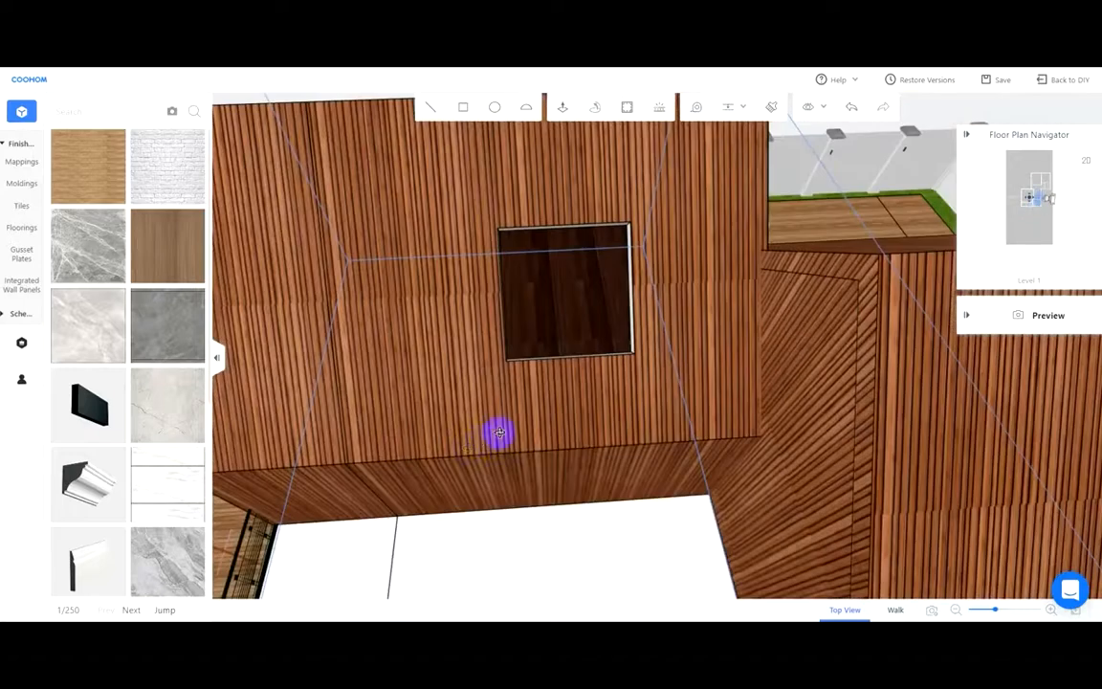
click(169, 245)
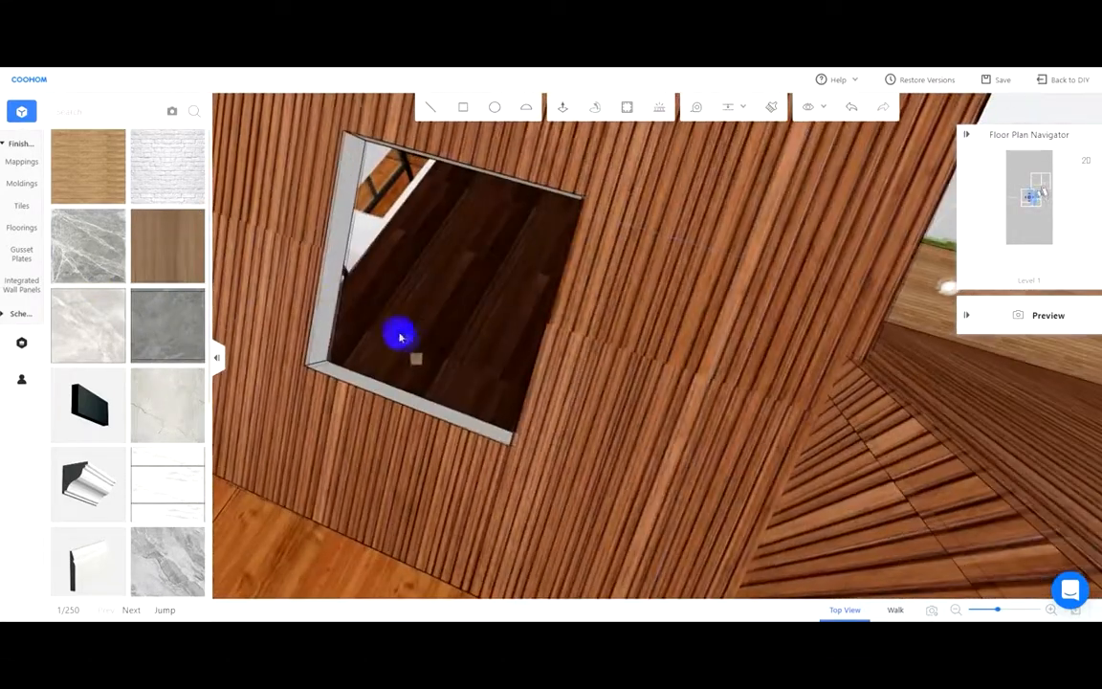
Apply a dark trim molding around the opening's edge and look straight into it from below
click(400, 336)
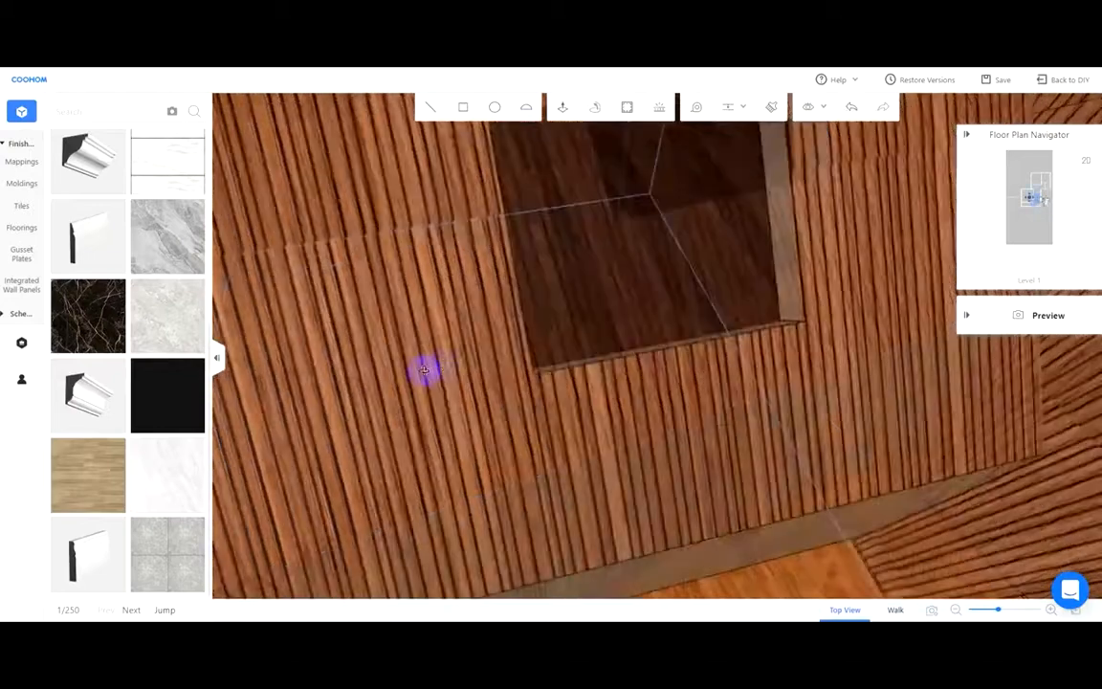
drag(425, 371, 475, 444)
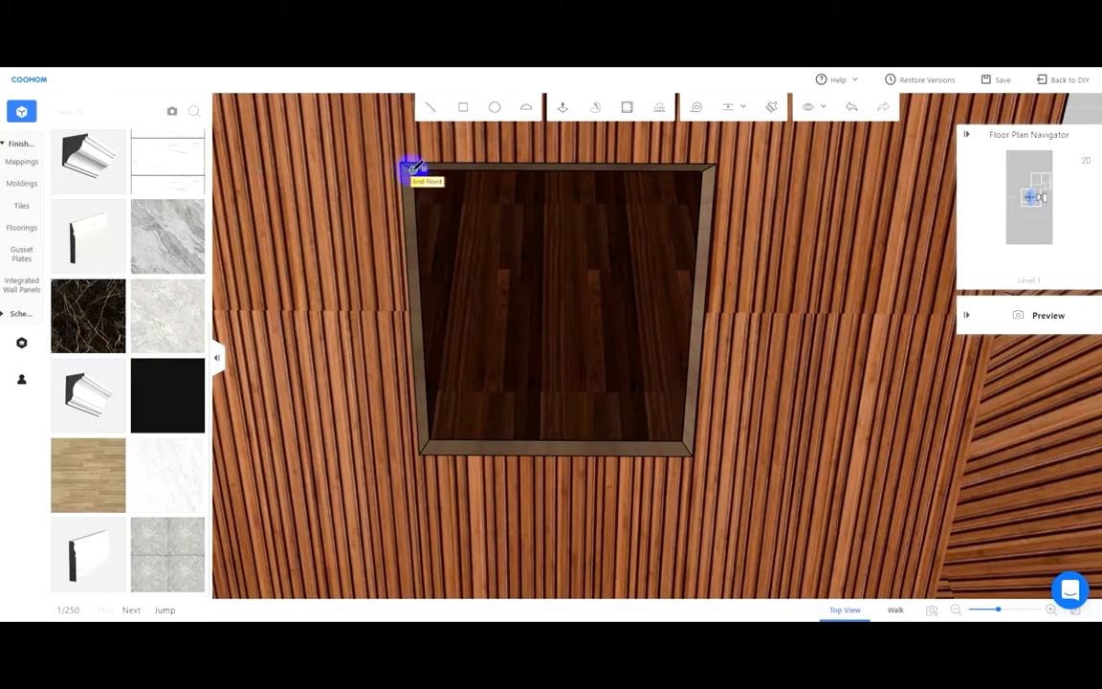
Cover the roof opening with a flat white panel and outline an inset rectangle on it
click(563, 107)
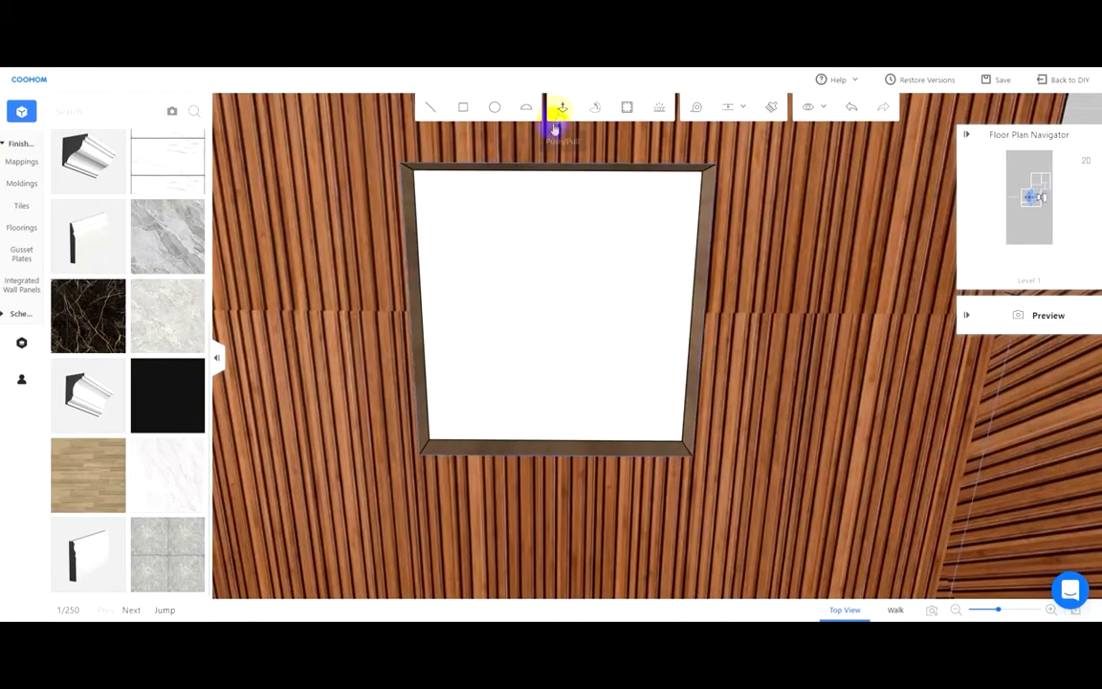
click(563, 107)
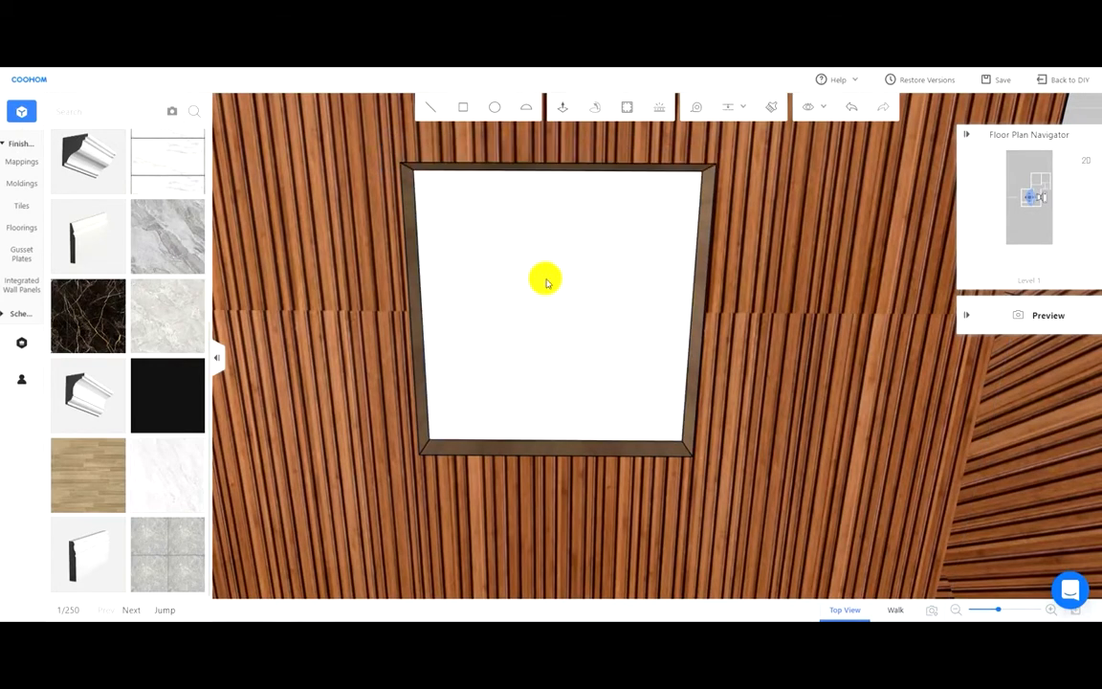
mouse_move(622, 143)
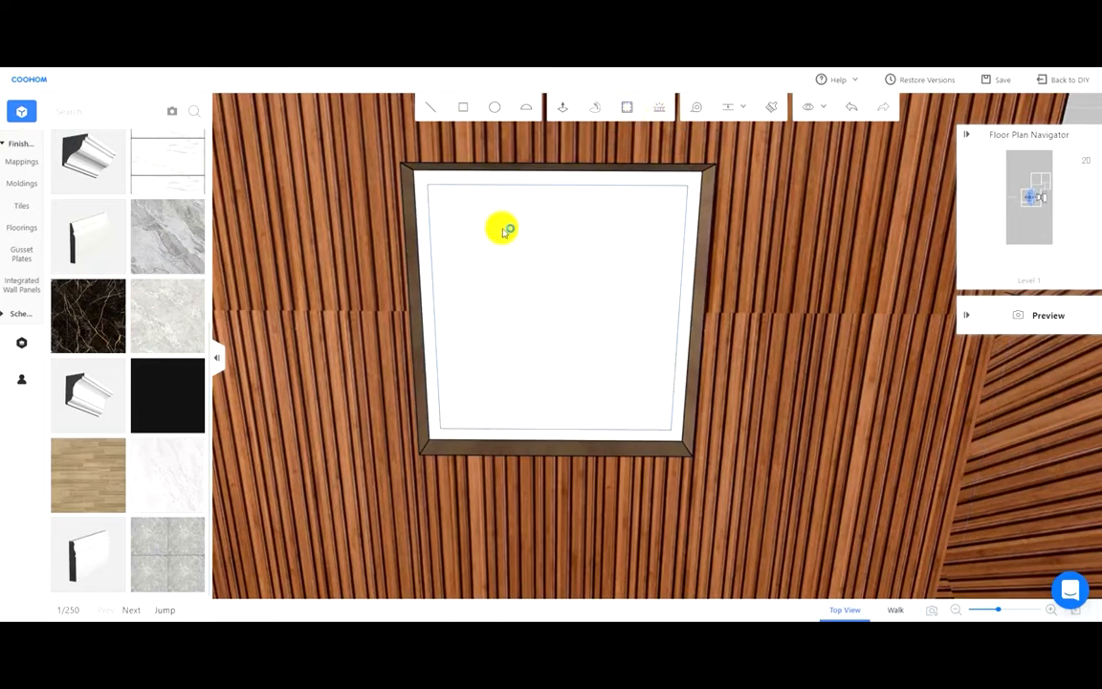
mouse_move(513, 241)
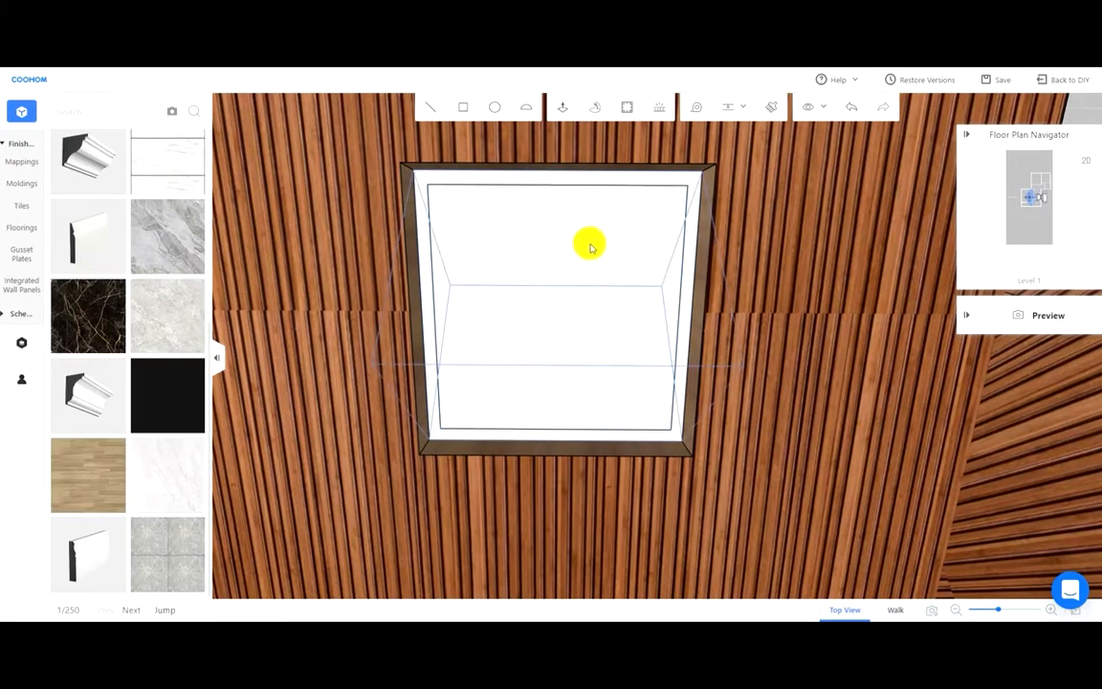
mouse_move(540, 264)
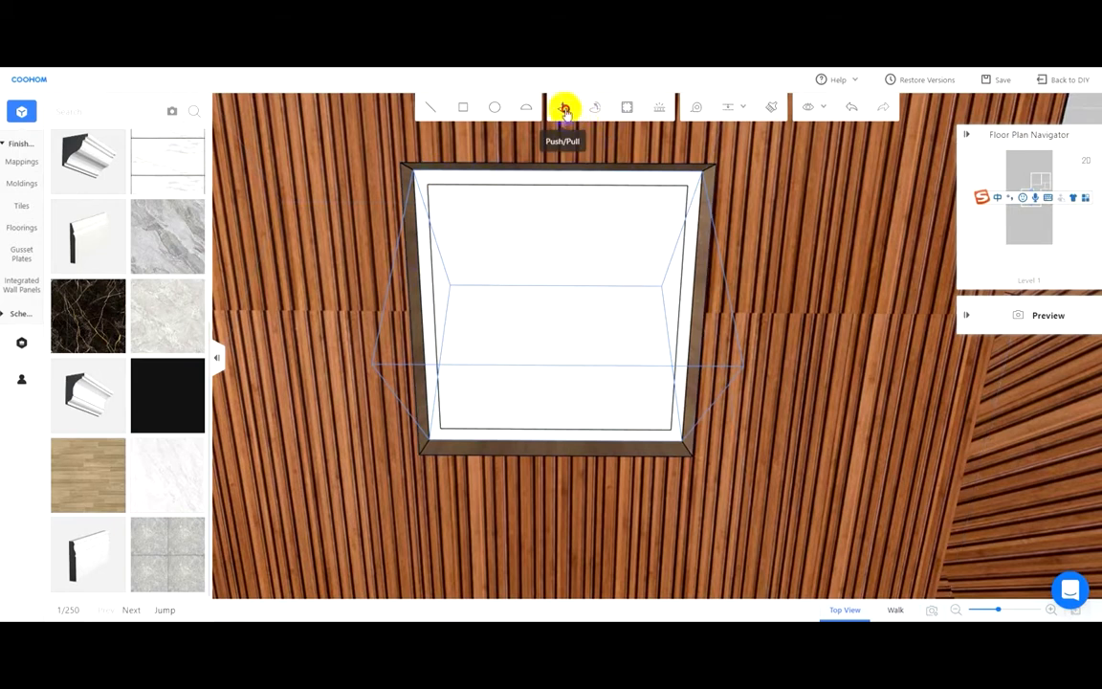
Ungroup the skylight panel, select the white pane inside the opening and delete it
click(562, 107)
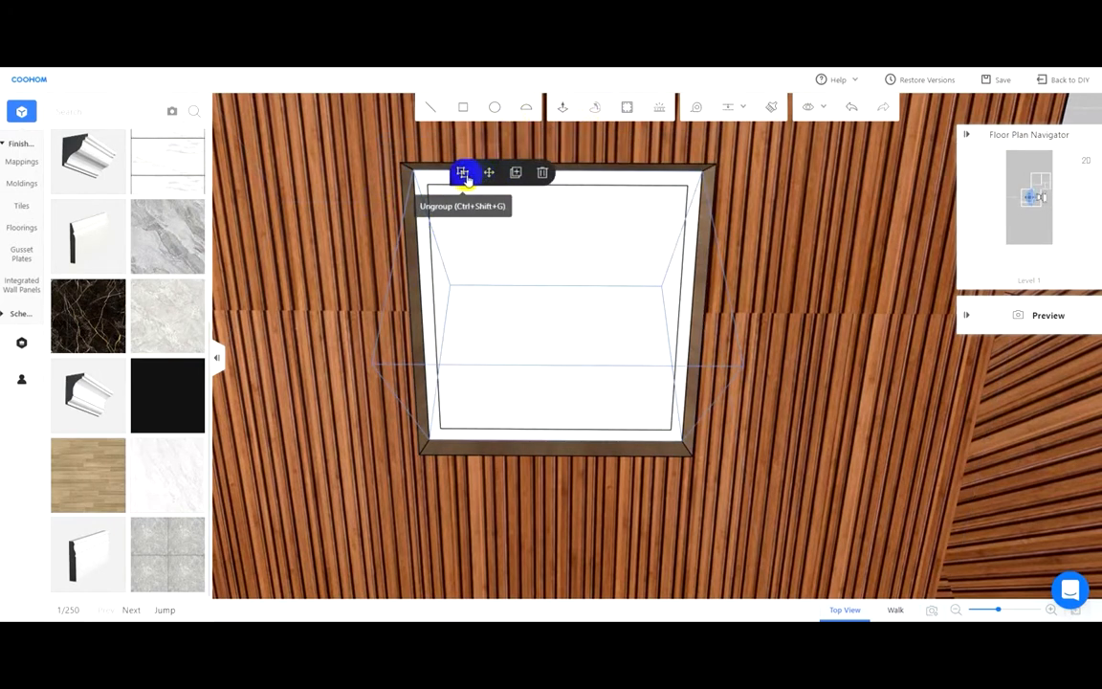
click(463, 173)
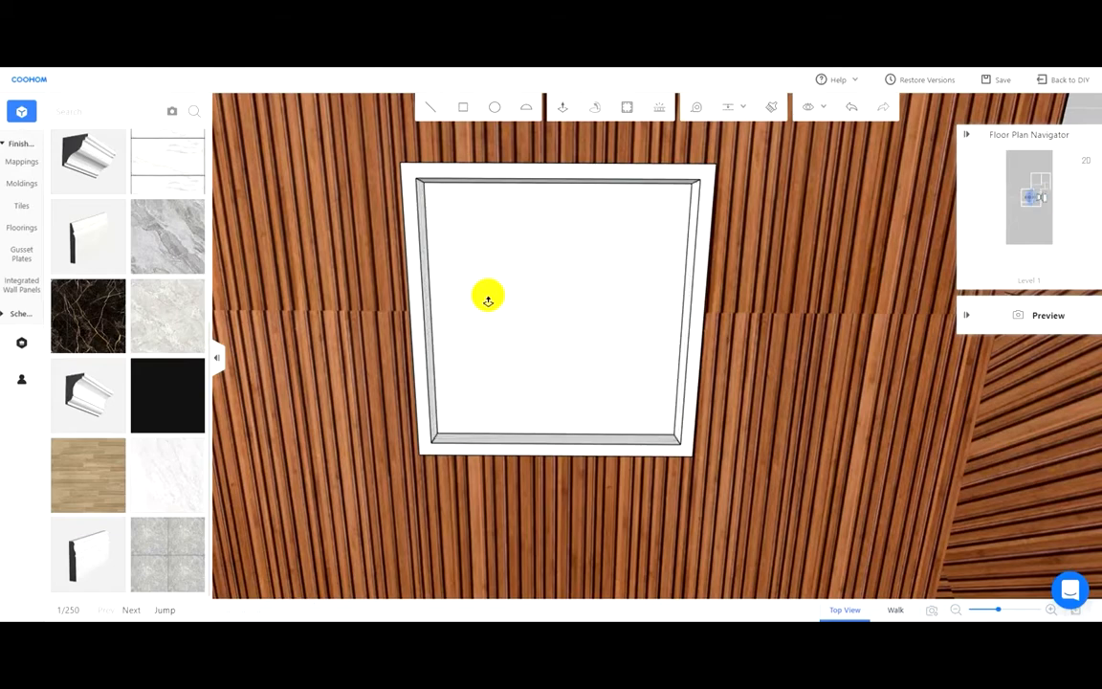
mouse_move(473, 215)
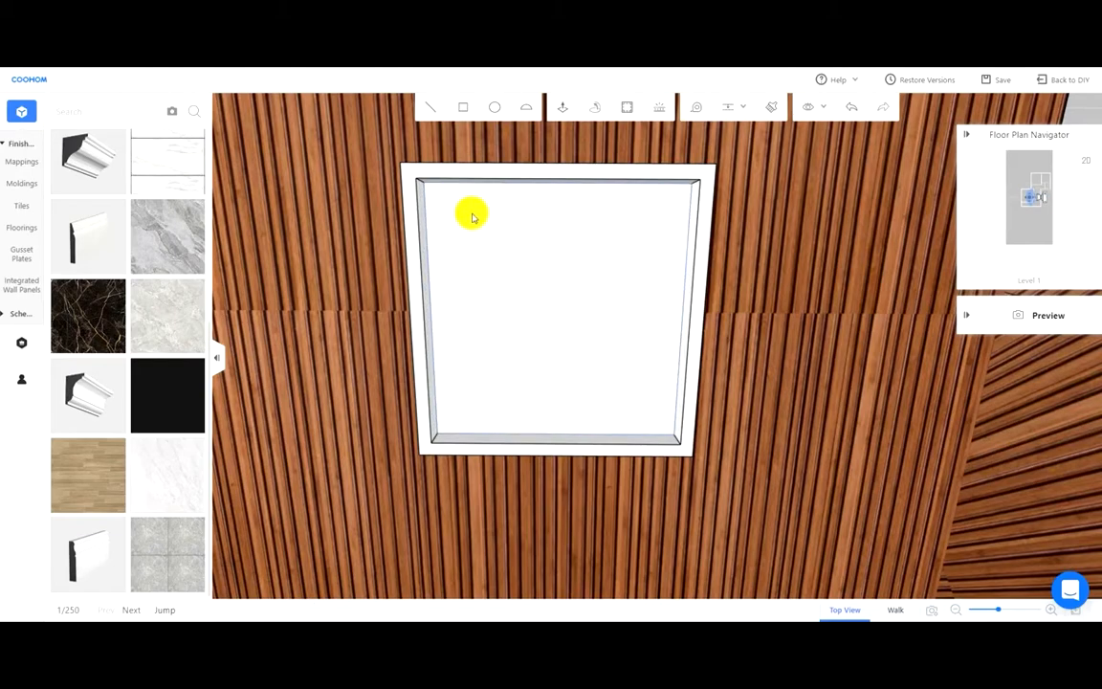
drag(471, 215, 658, 331)
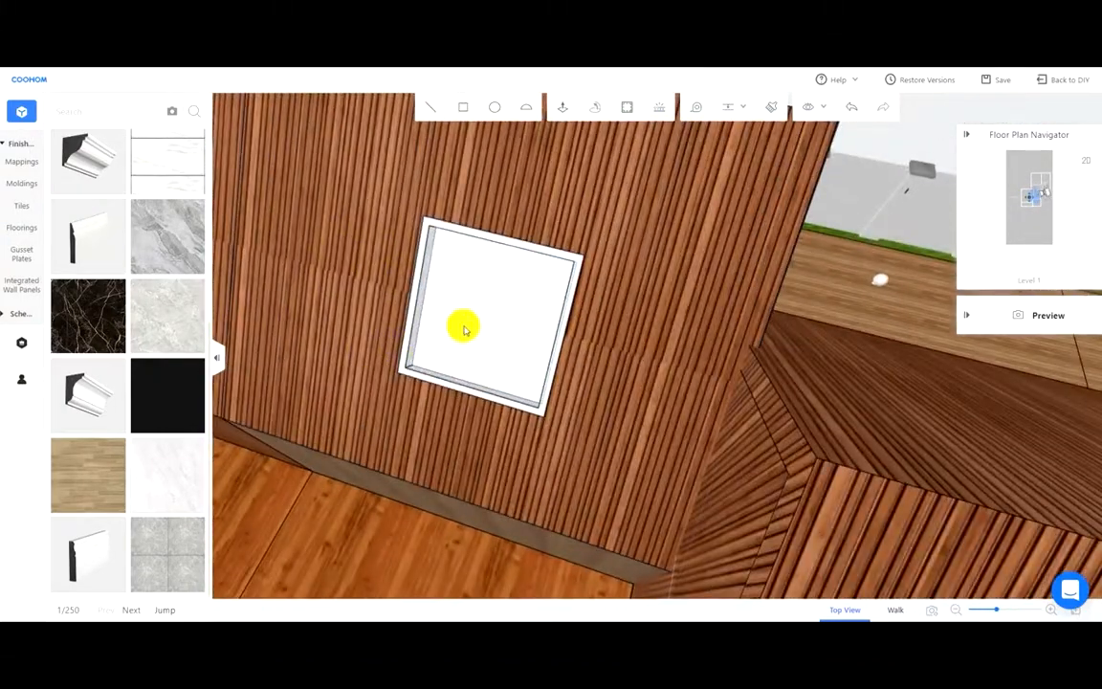
click(463, 325)
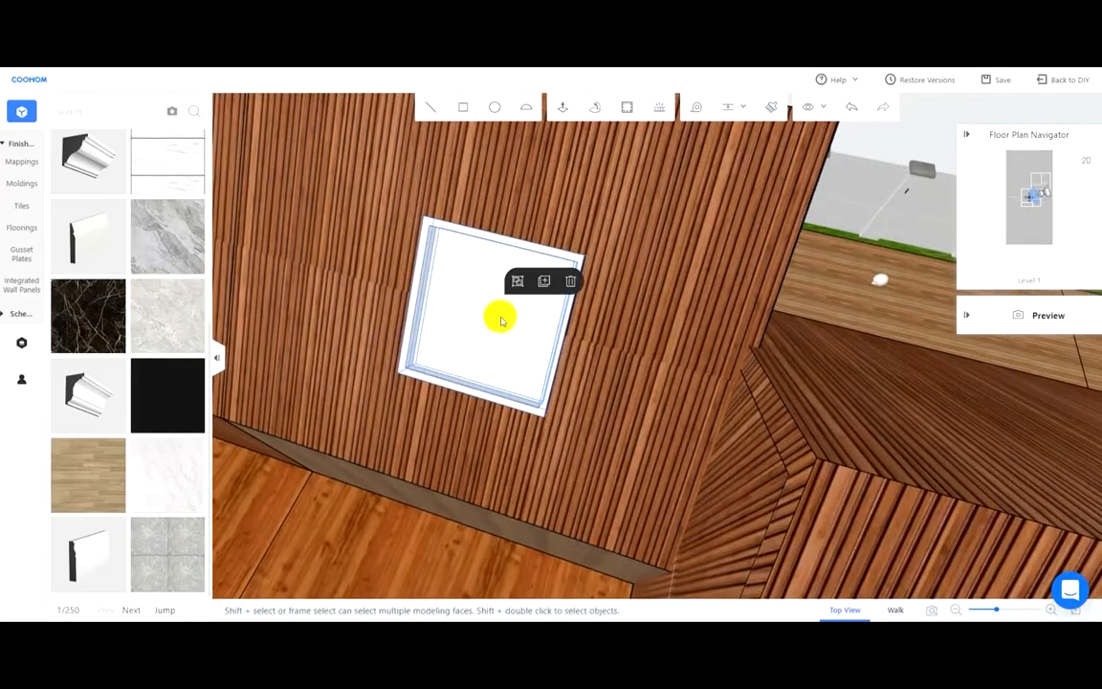
click(1002, 81)
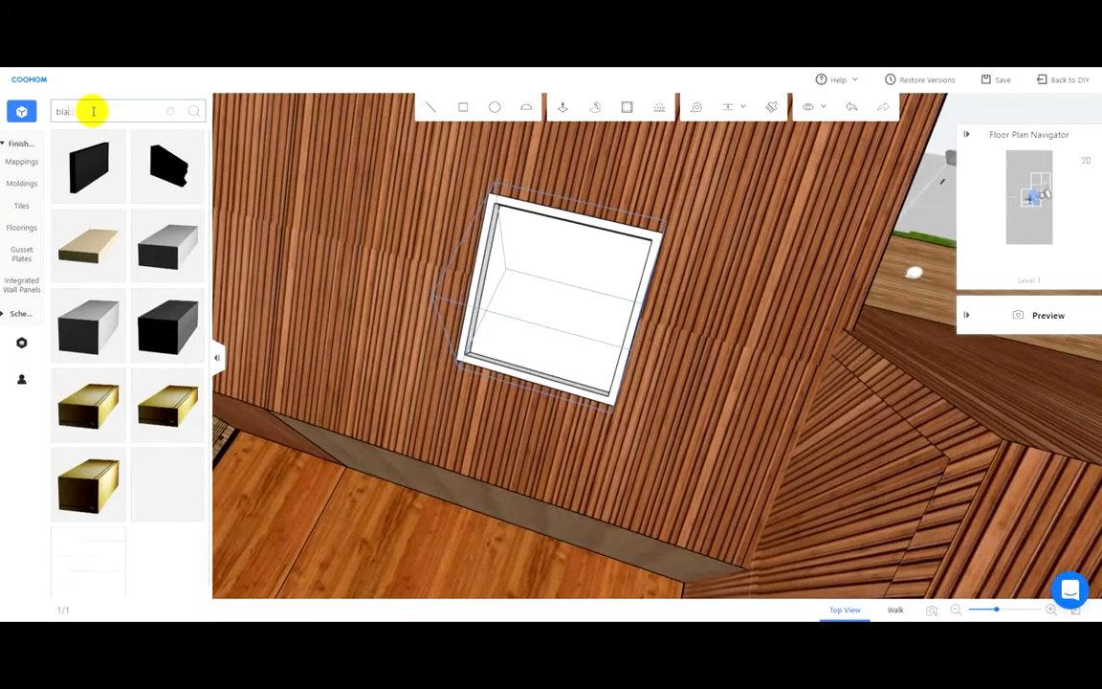
Search the materials for 'black' metal and apply it to the skylight frame
text(black met)
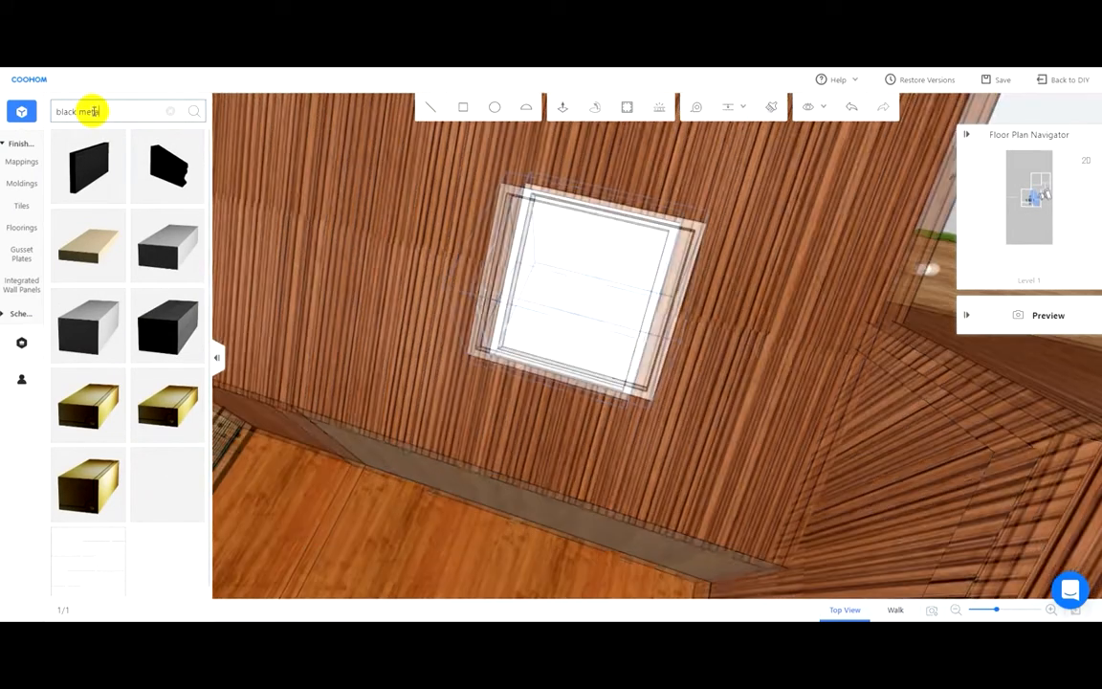
click(195, 111)
text(glass)
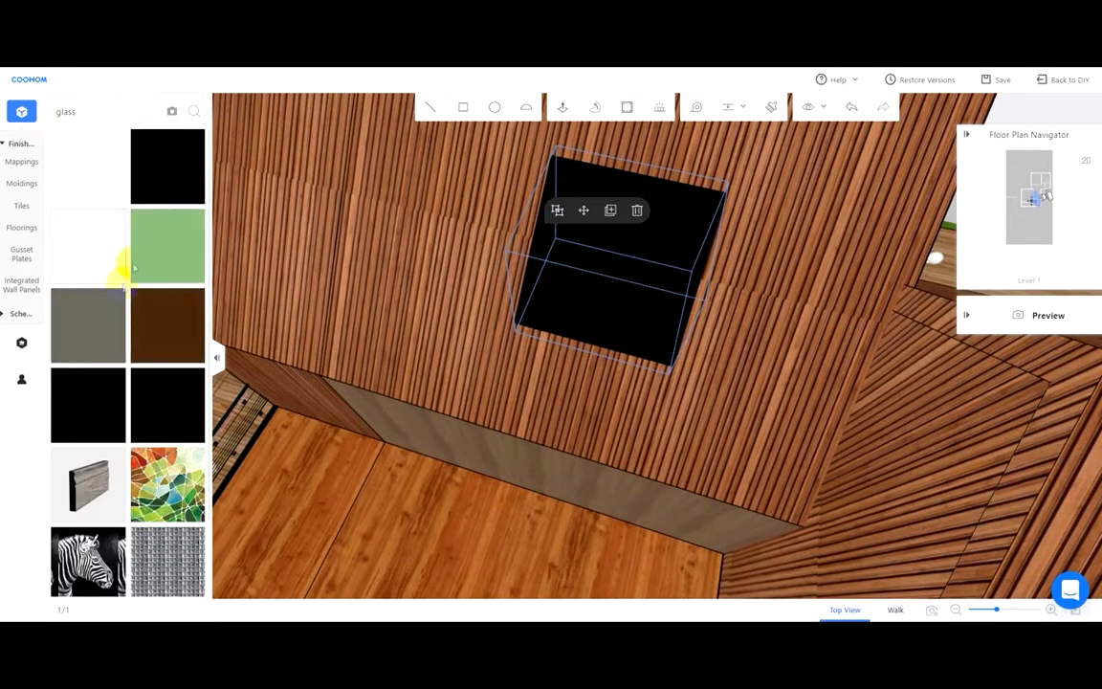
mouse_move(583, 209)
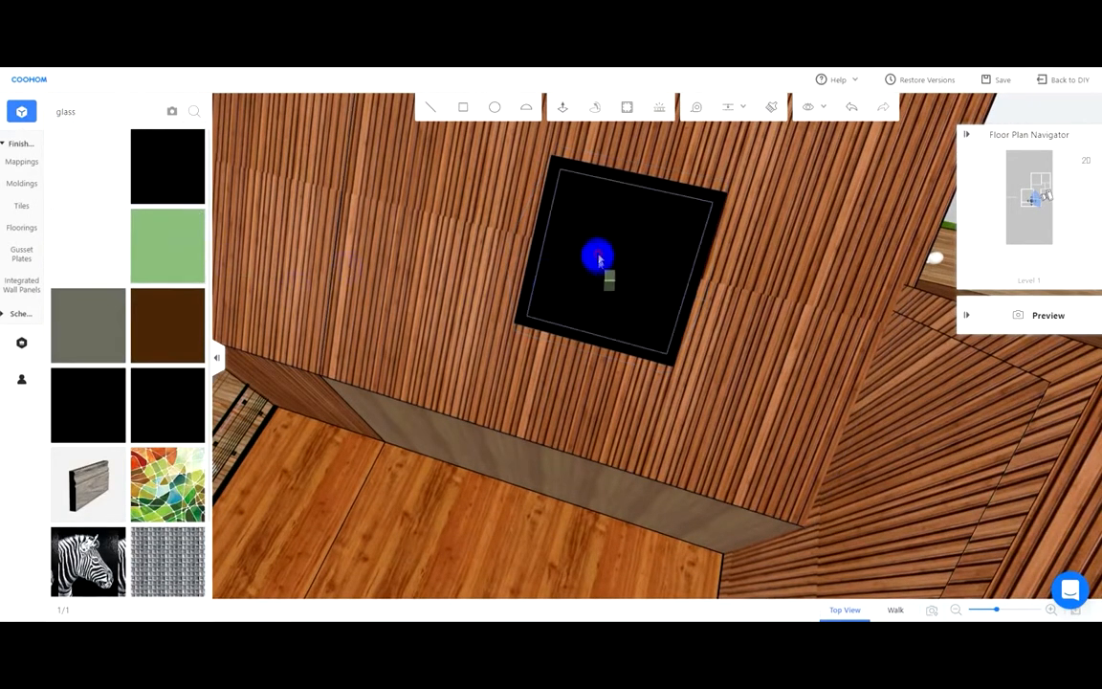
Apply the glass material to the skylight pane and orbit out to the exterior view
click(168, 245)
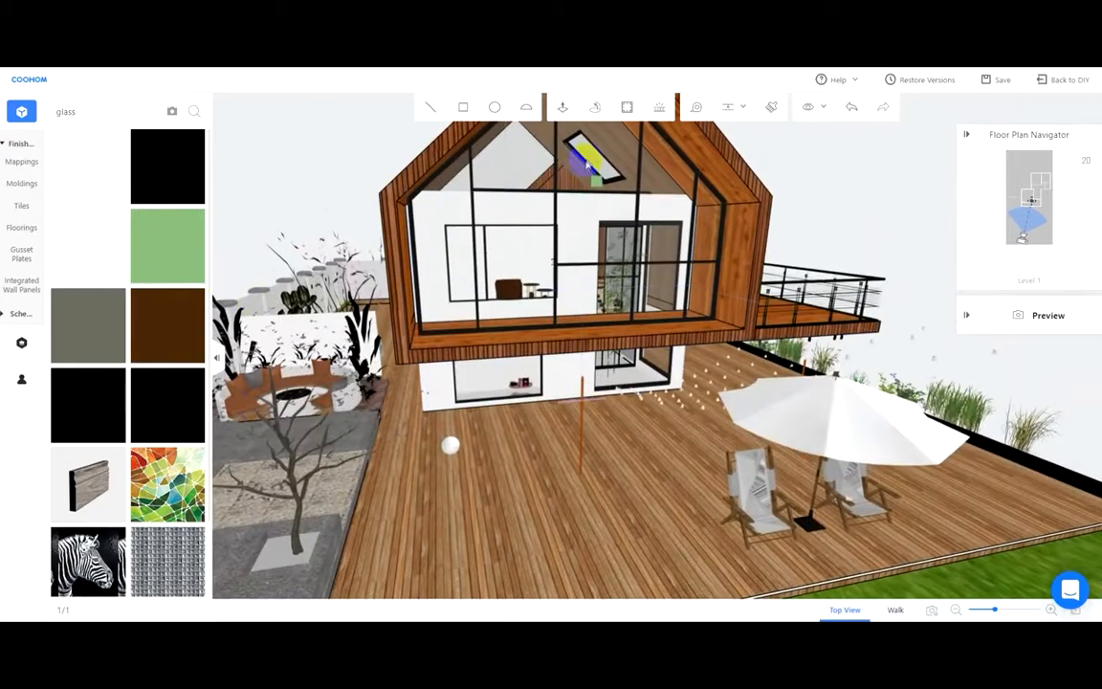
click(590, 162)
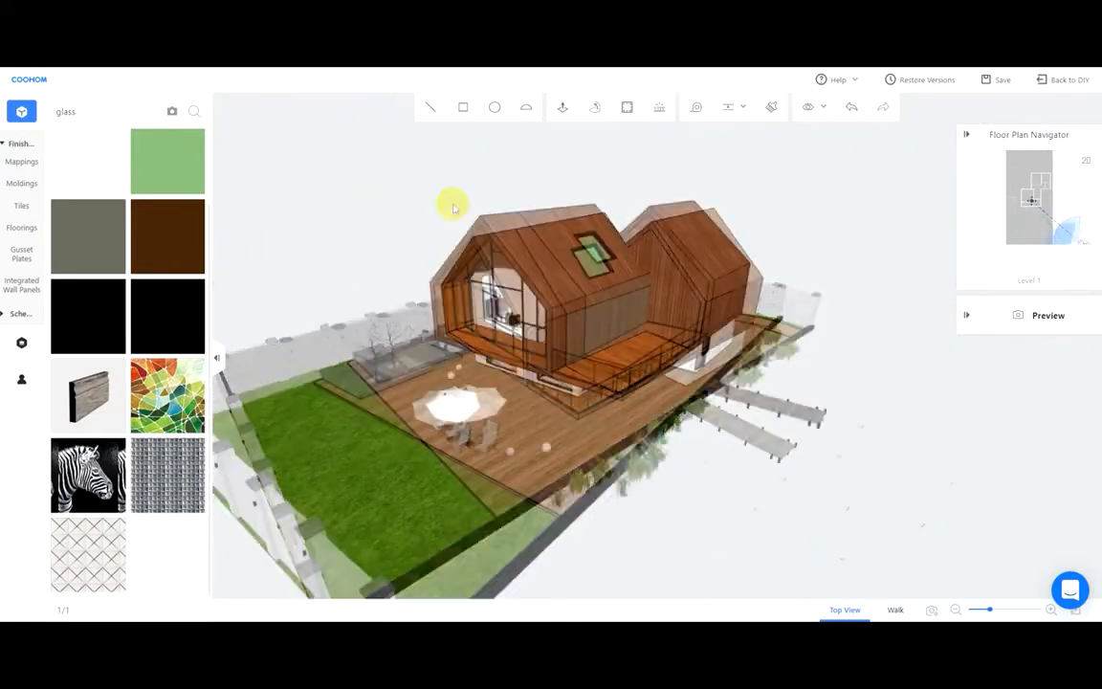
drag(455, 206, 373, 172)
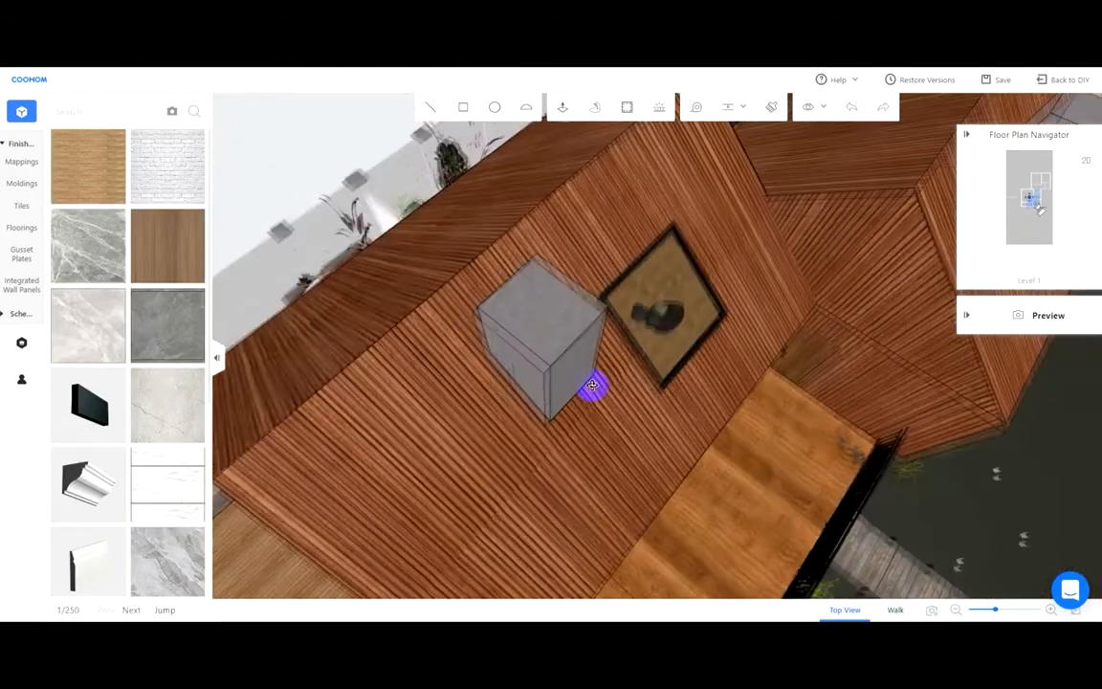
drag(591, 386, 507, 214)
text(glass)
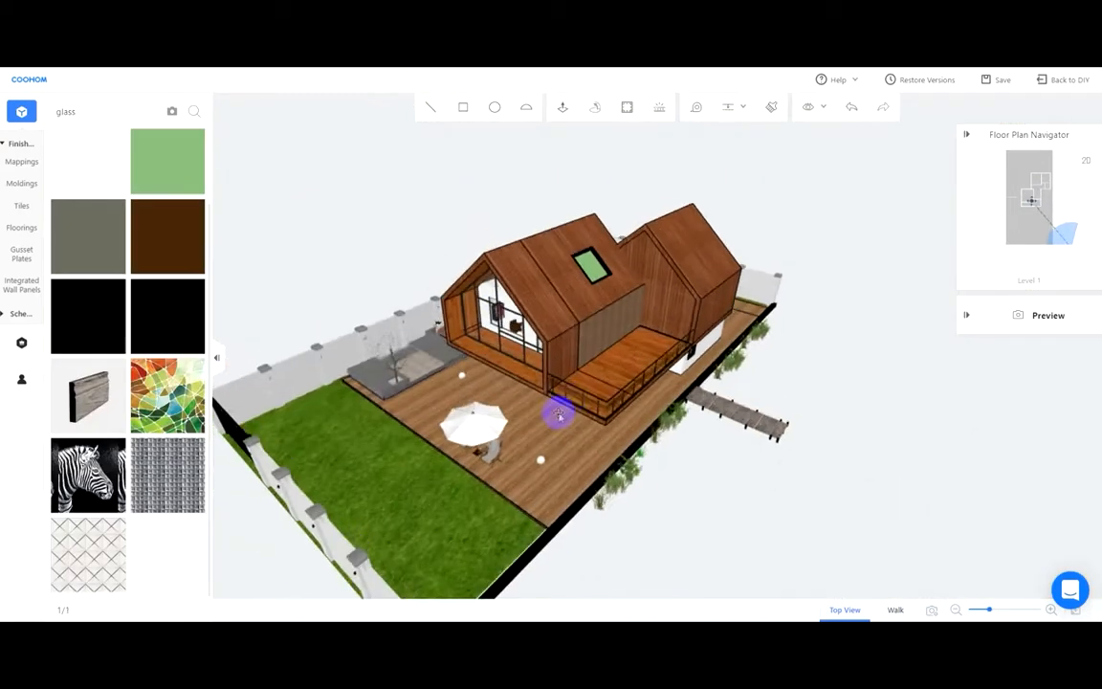
mouse_move(459, 107)
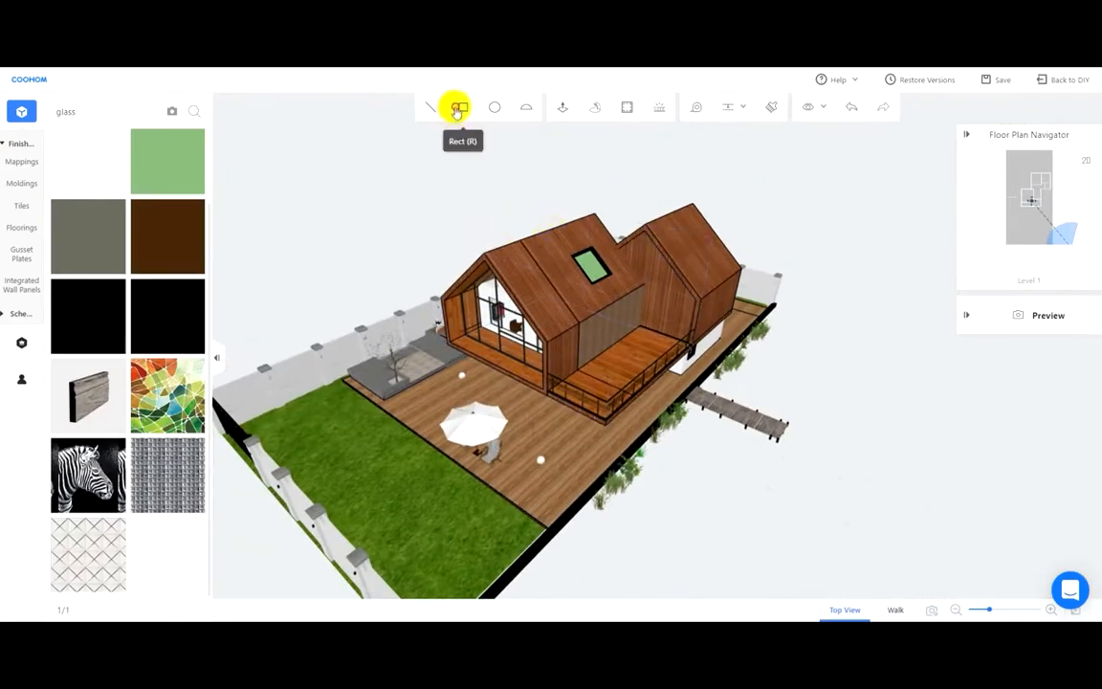
Draw a 120 square on the lawn and push/pull it up 150 into a chimney block
drag(386, 467, 459, 489)
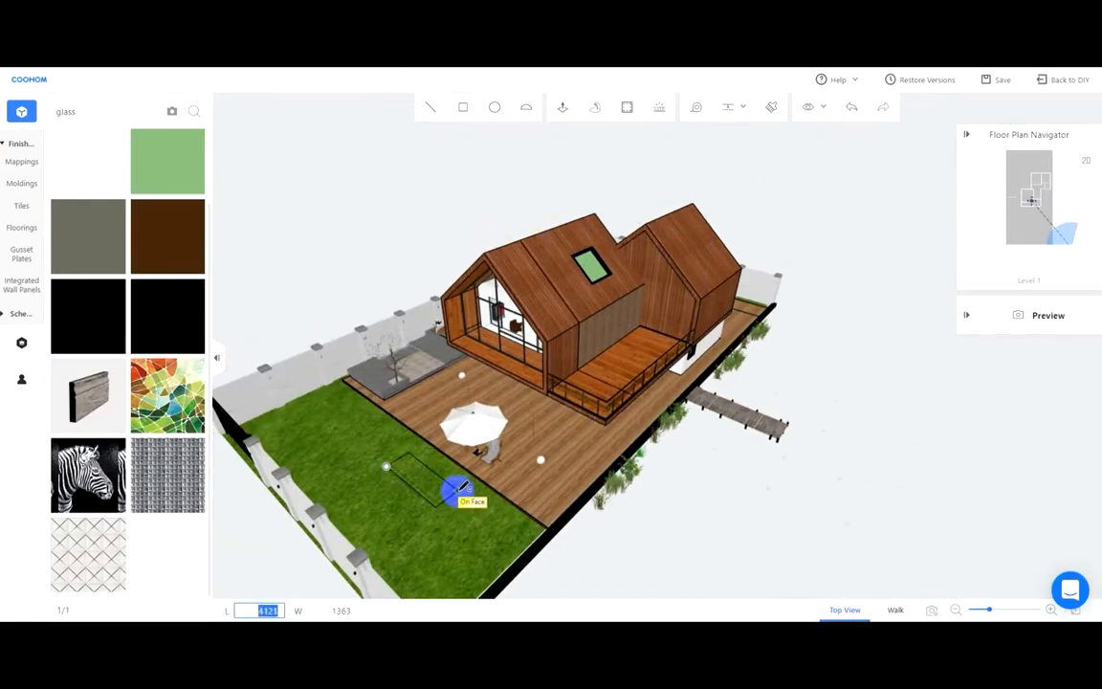
text(120)
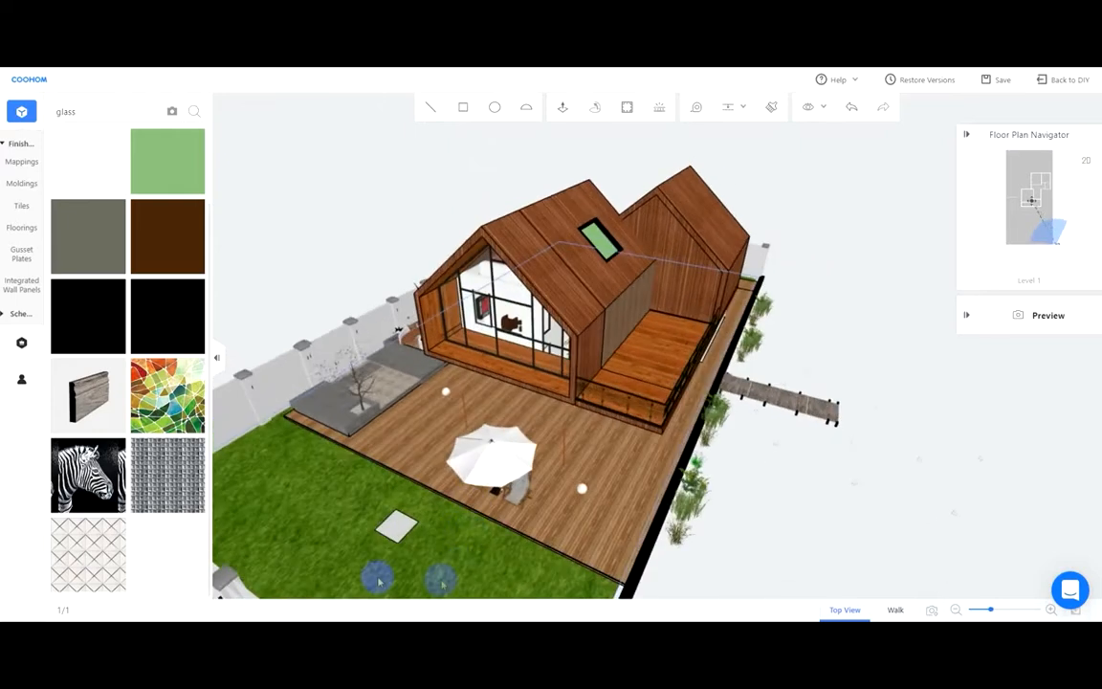
mouse_move(565, 108)
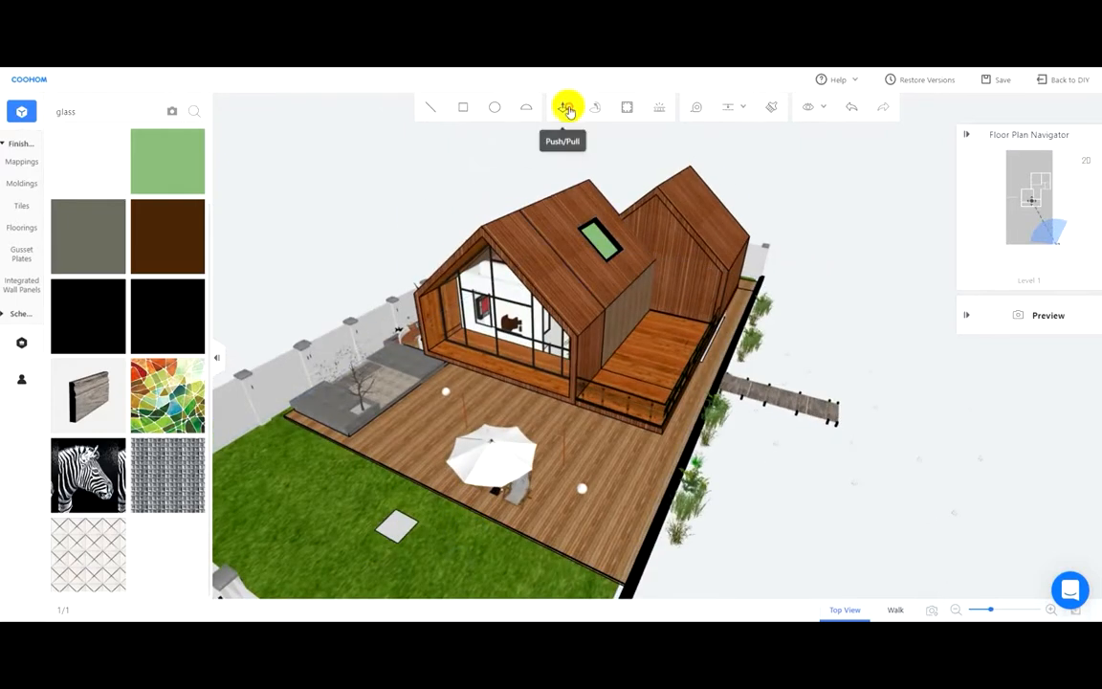
click(563, 107)
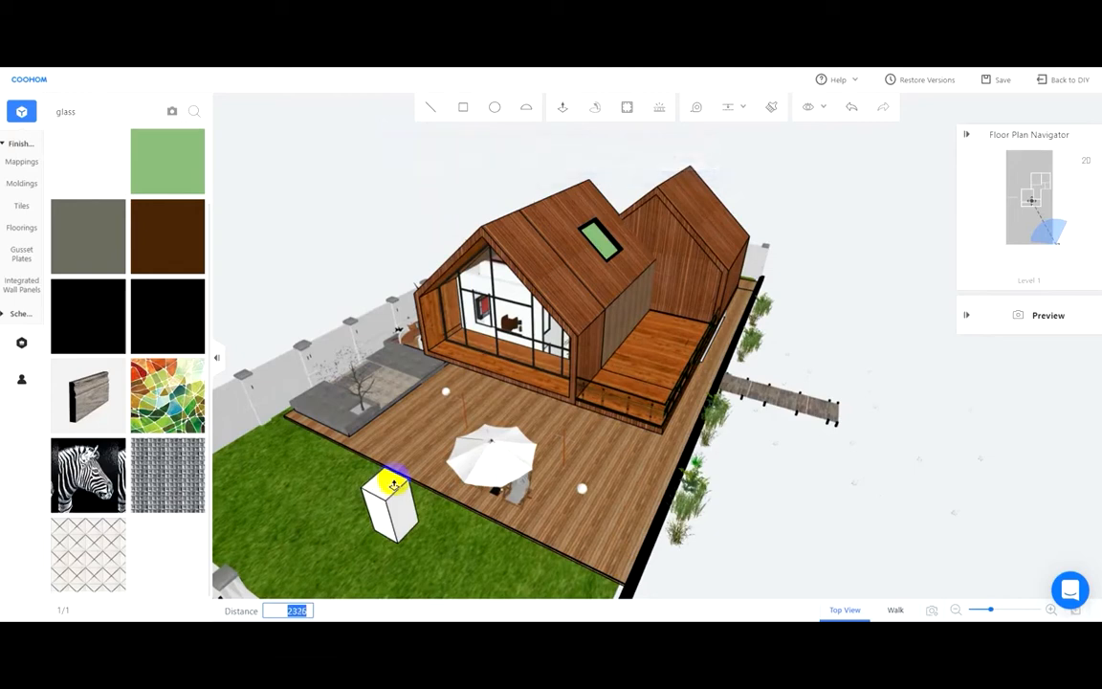
text(150)
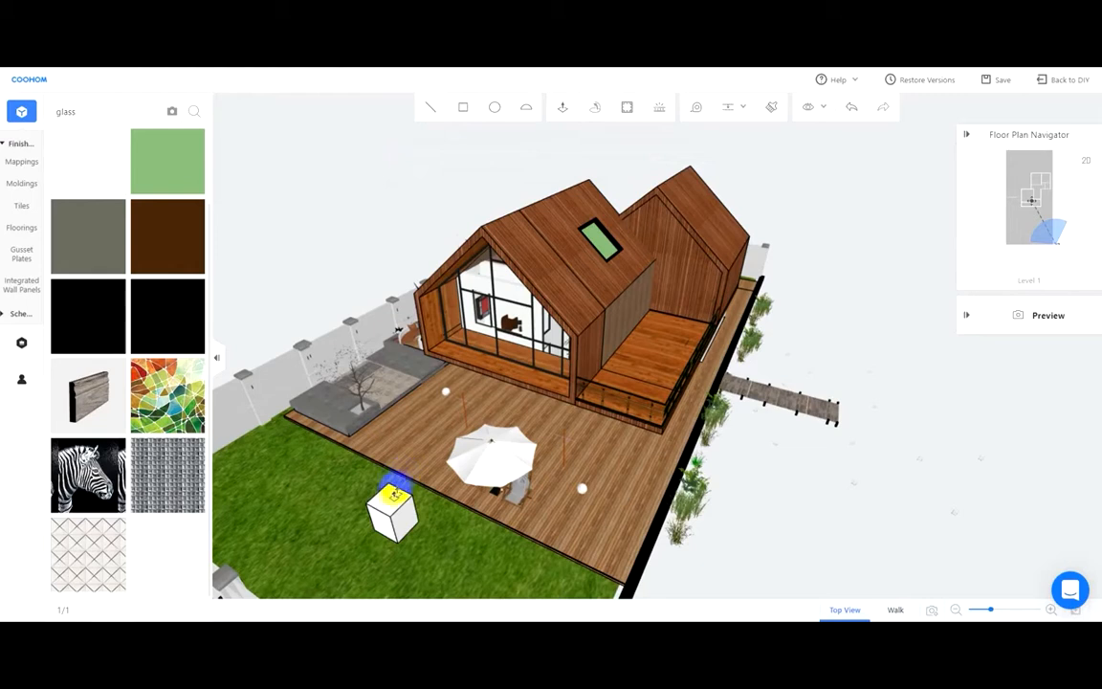
drag(392, 494, 377, 465)
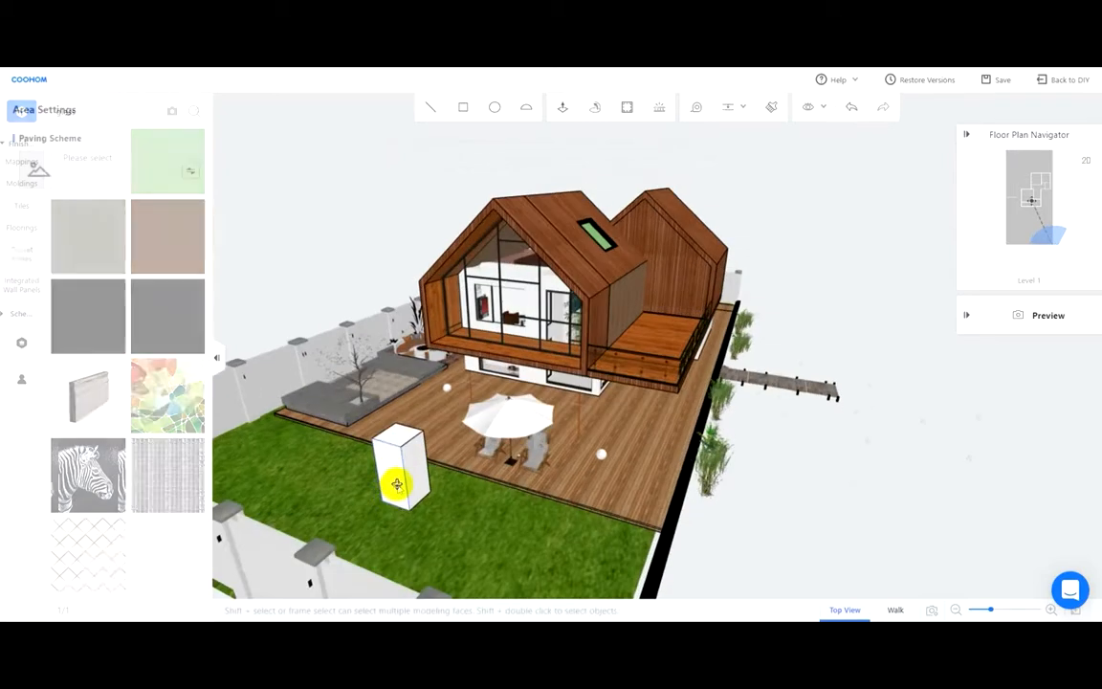
Close the paving settings and place a copy of the tall block on the front roof beside the skylight
click(396, 469)
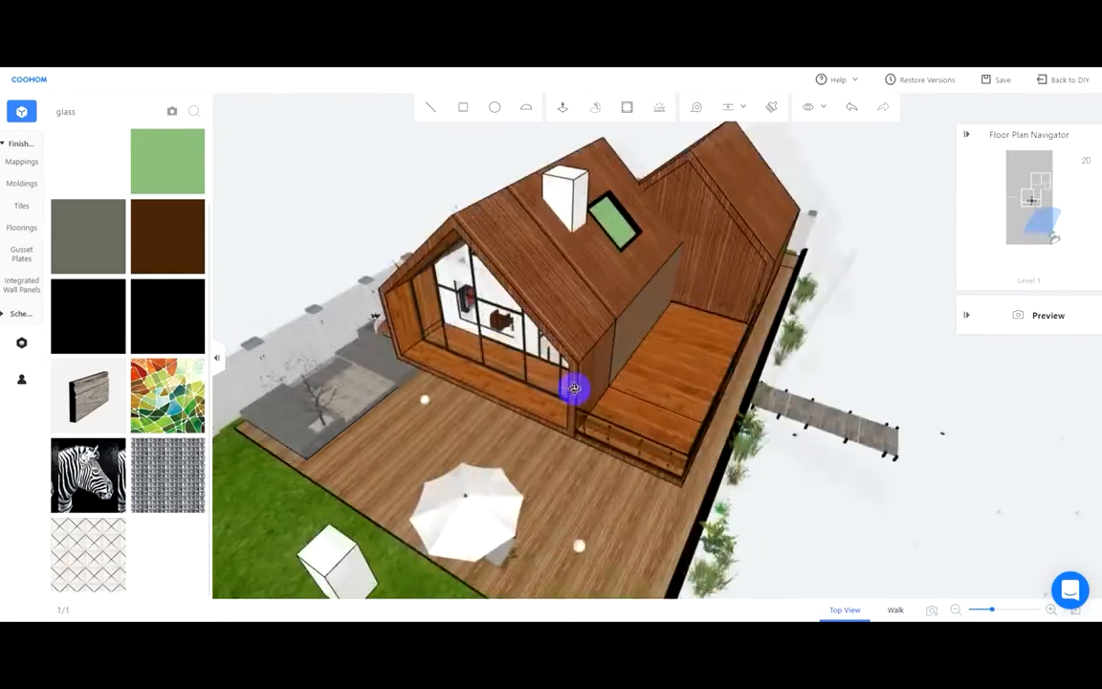
click(1002, 81)
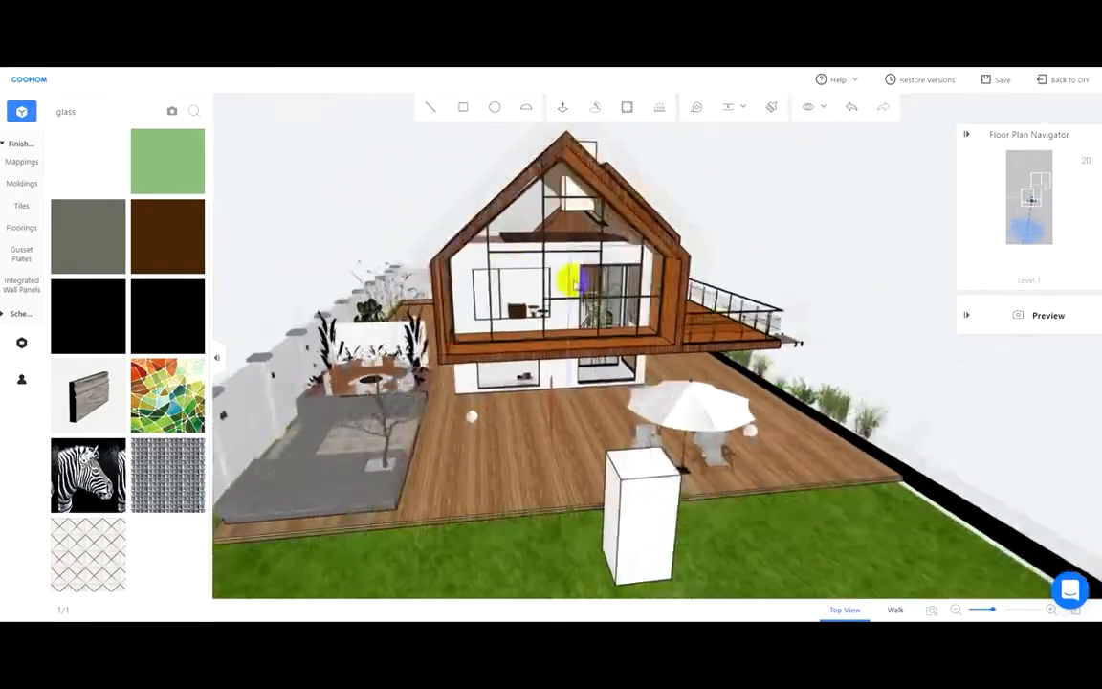
Lower the chimney block so it passes through the front roof slope beside the skylight
drag(574, 287, 603, 431)
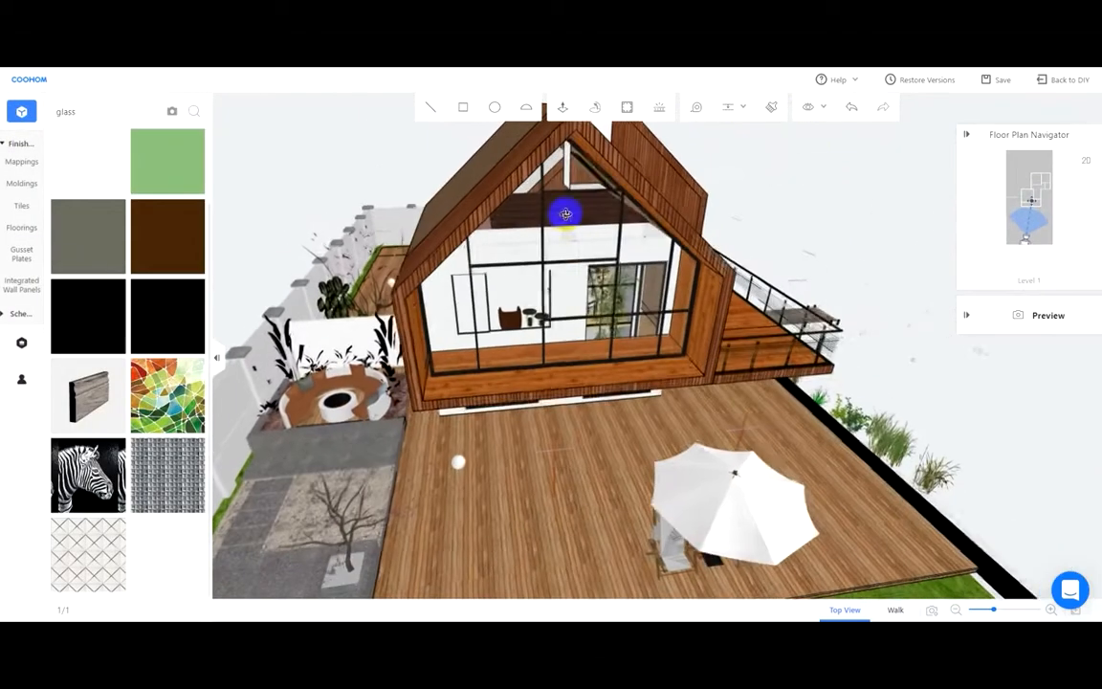
drag(566, 214, 583, 189)
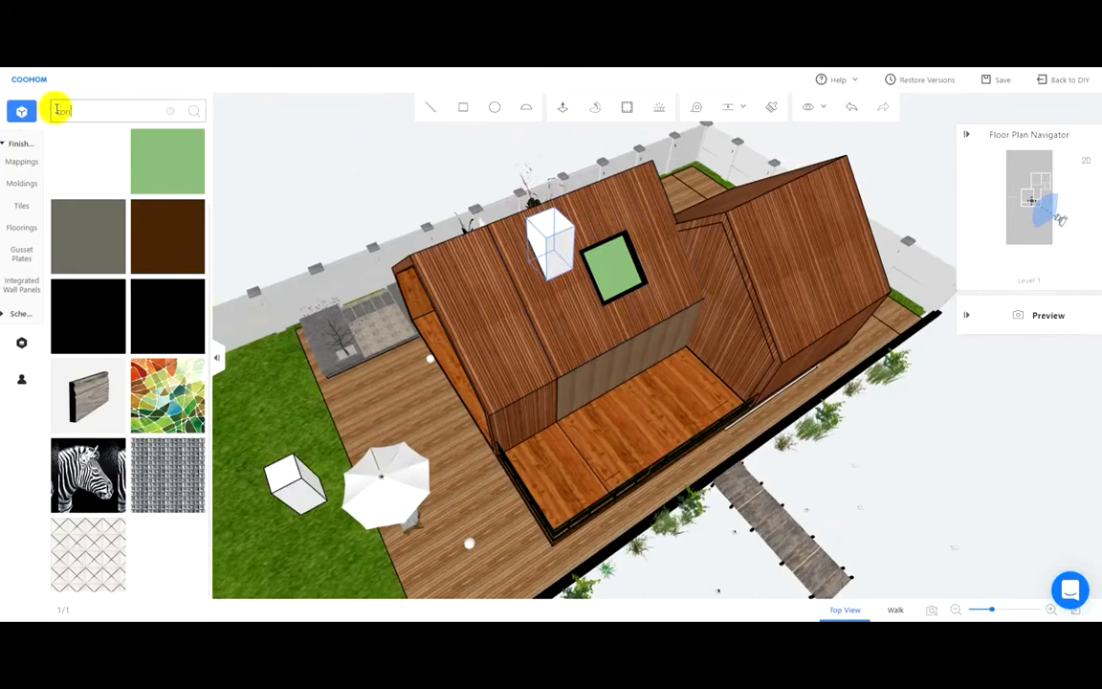
Find a concrete material and apply it to the chimney block on the front roof
text(concrete)
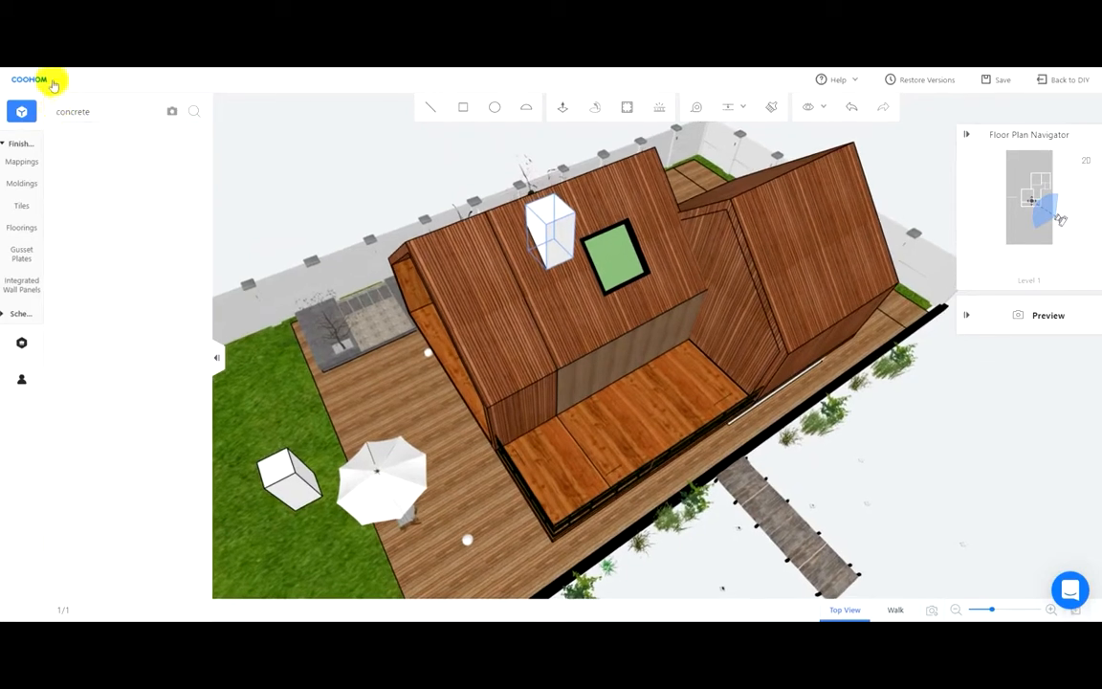
click(195, 111)
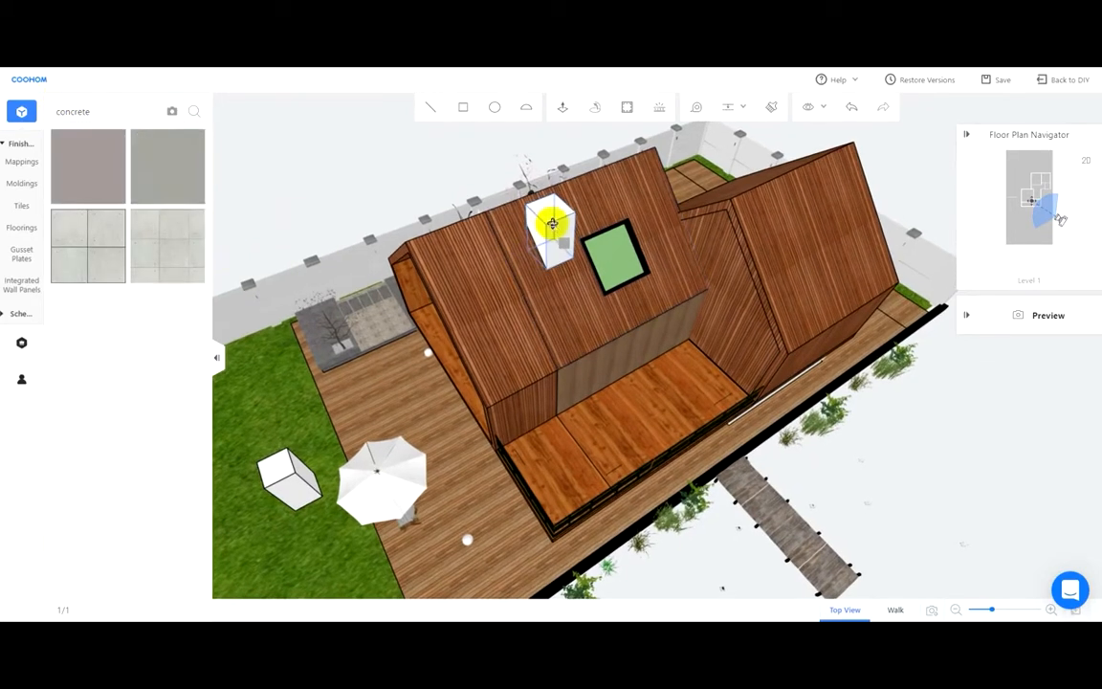
click(553, 226)
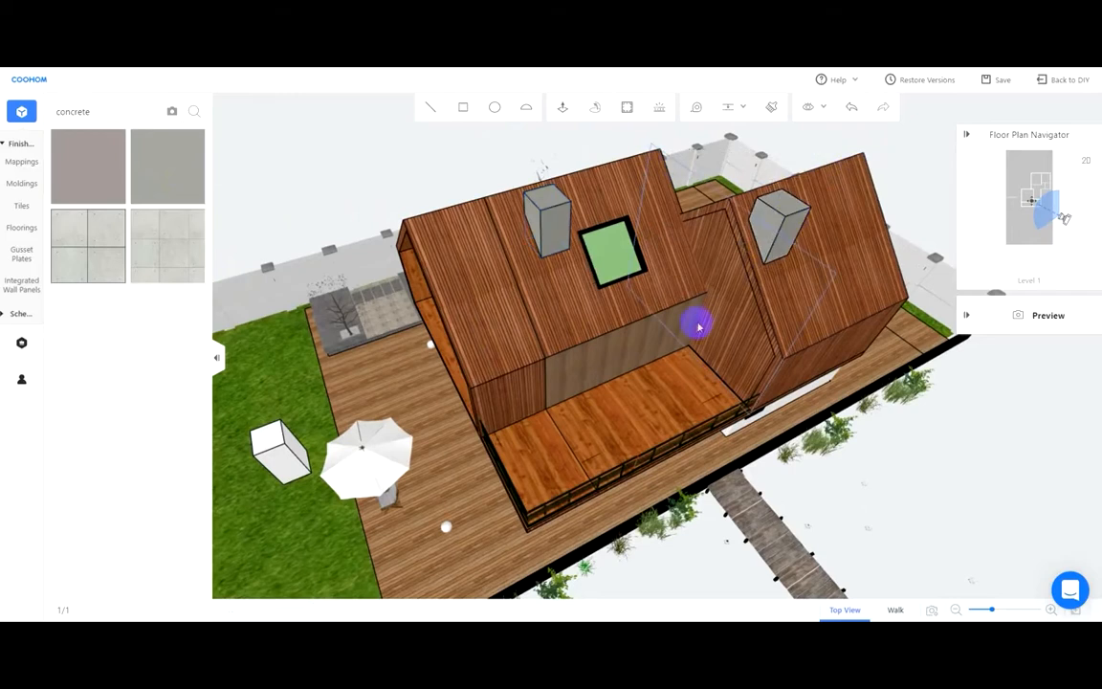
drag(699, 325, 737, 297)
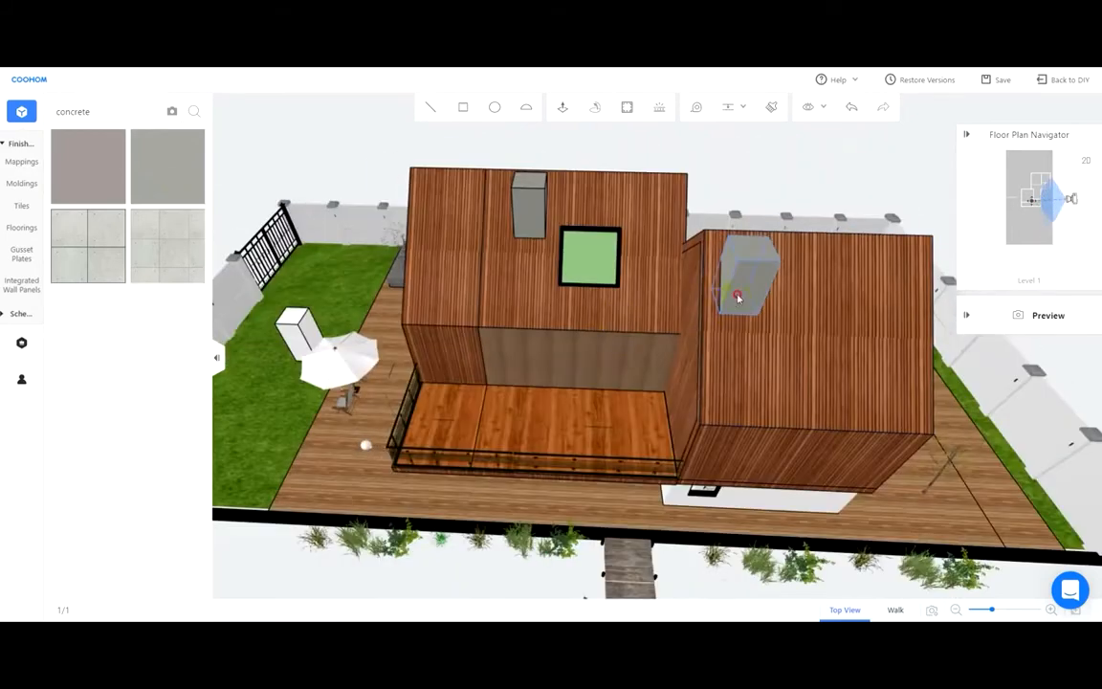
click(738, 295)
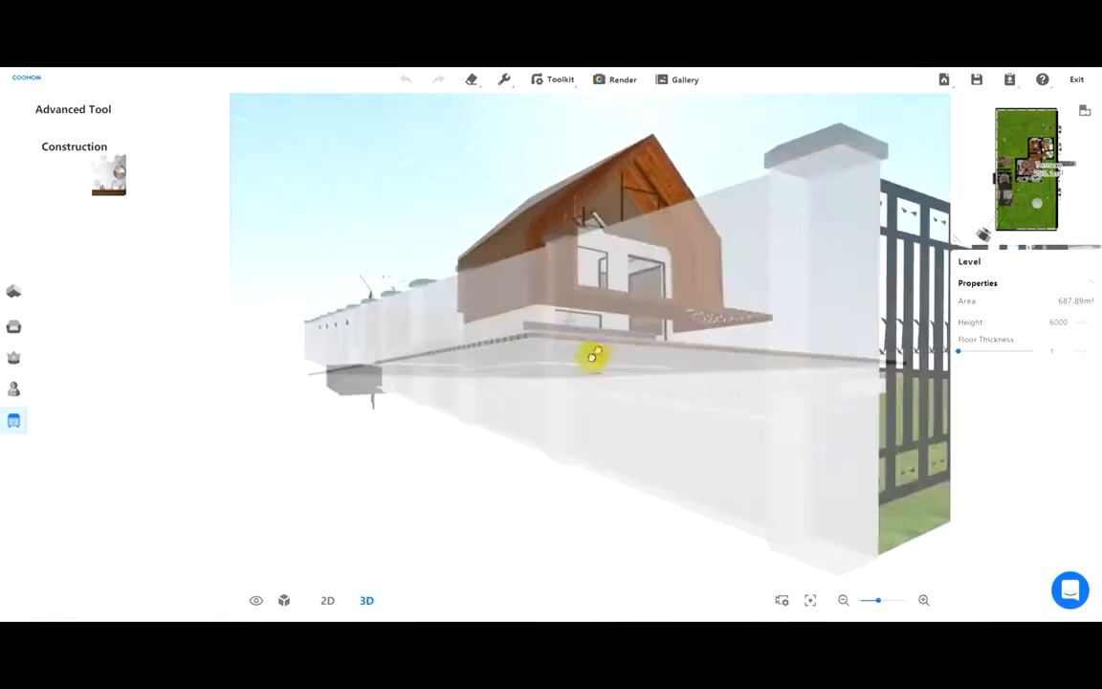
Orbit the DIY view to look down on the finished house from above
drag(593, 360, 526, 424)
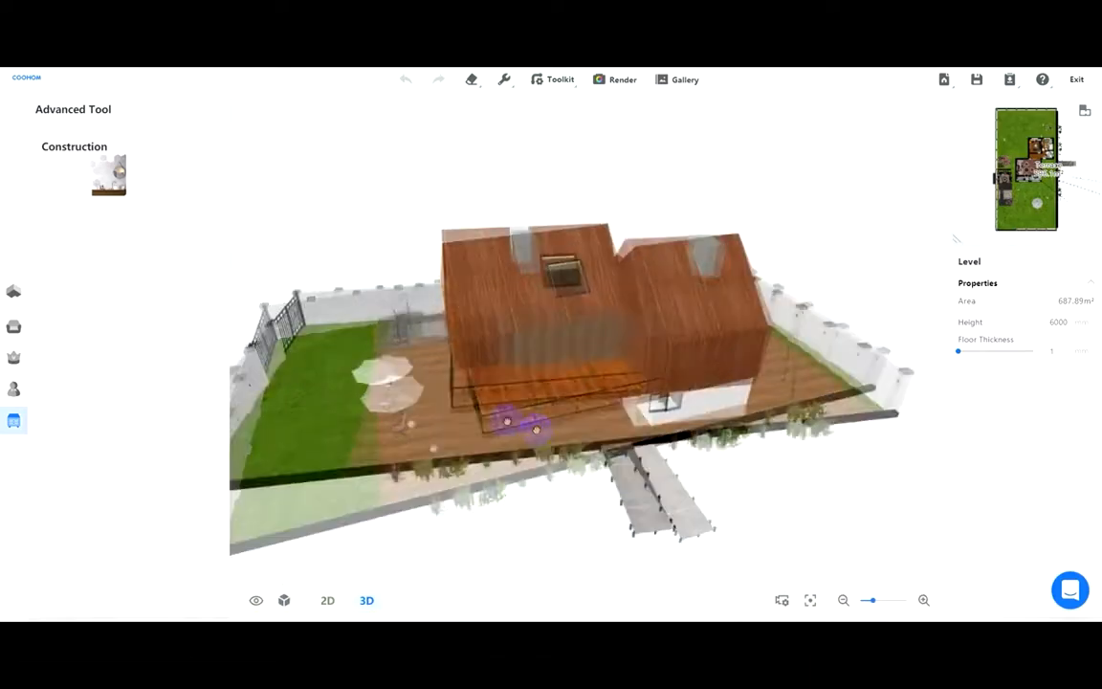